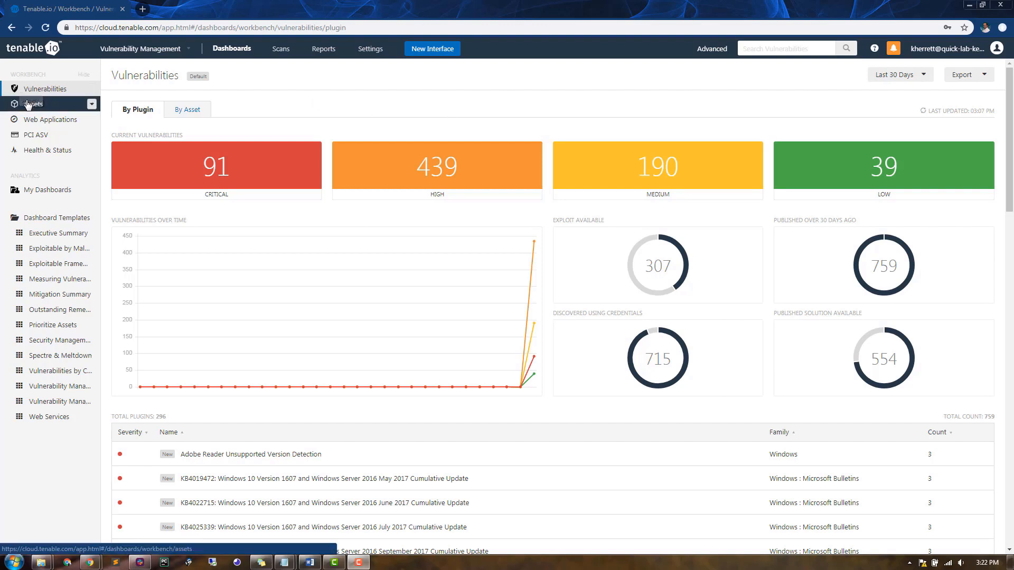
Open the Assets list from the Workbench sidebar
left_click(33, 104)
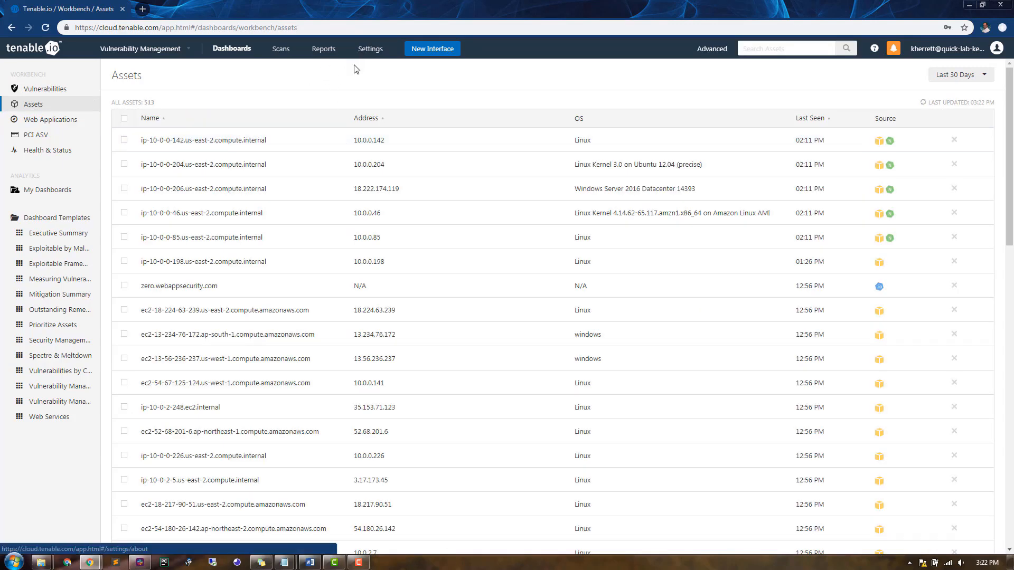
mouse_move(364, 87)
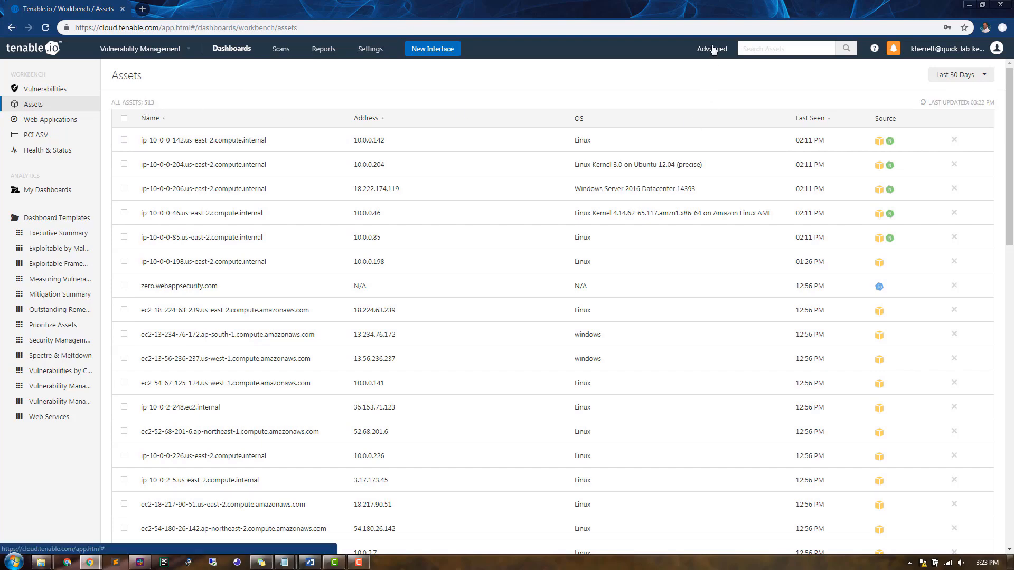
Apply an advanced search for IPv4 Address 10.0.0.0/8, leaving 135 assets
left_click(711, 48)
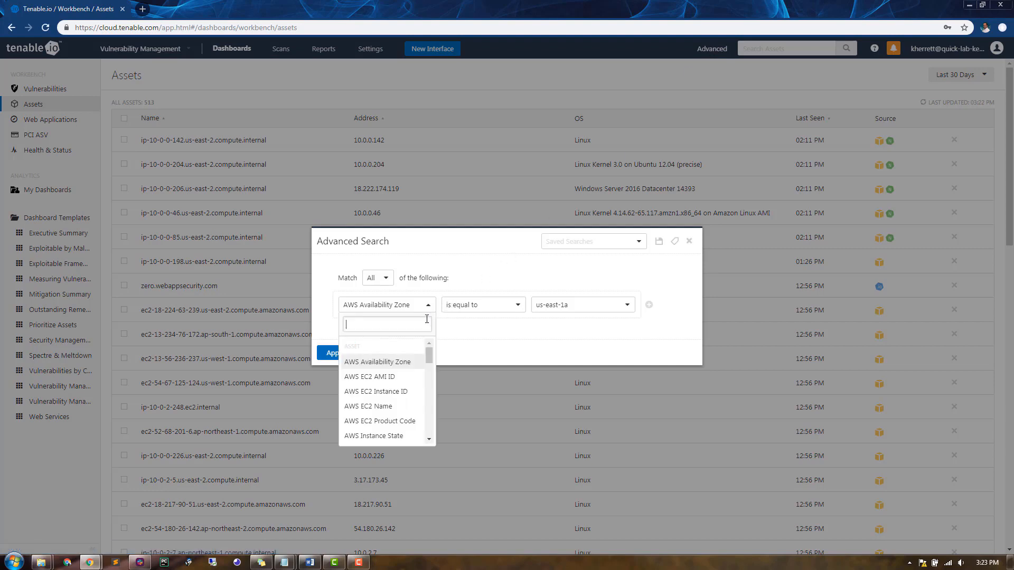
scroll("down", 3)
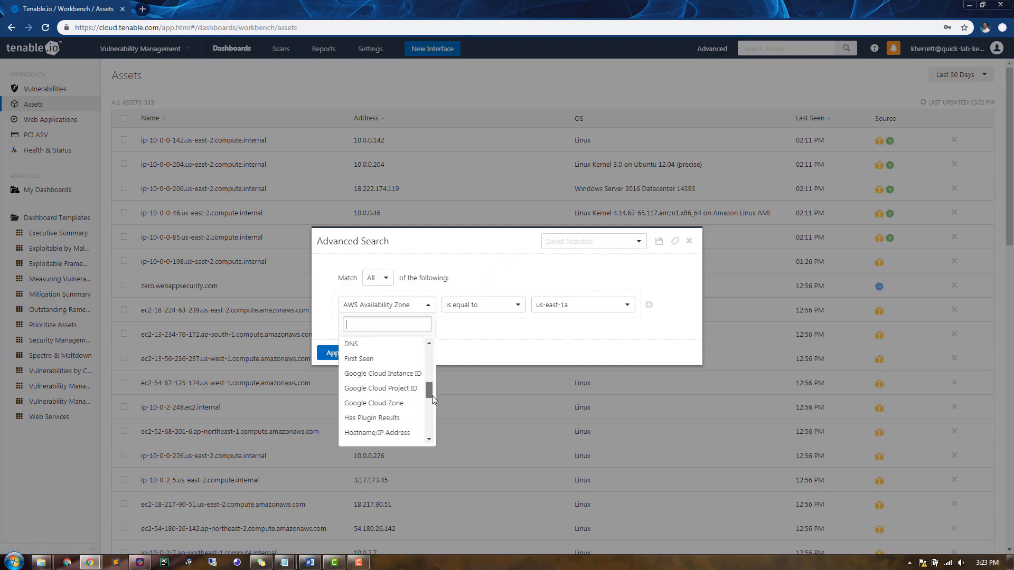
scroll("down", 3)
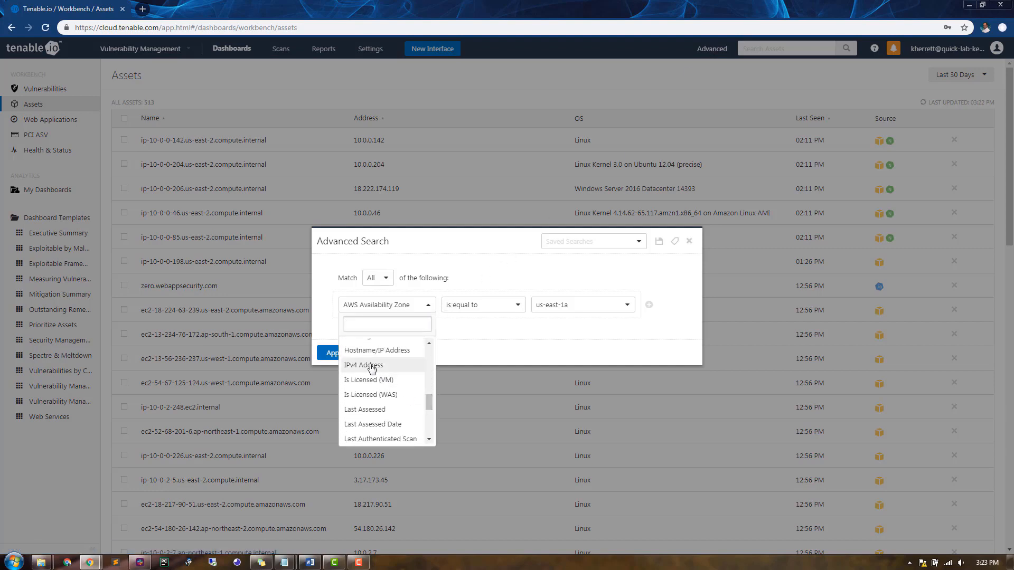
left_click(364, 366)
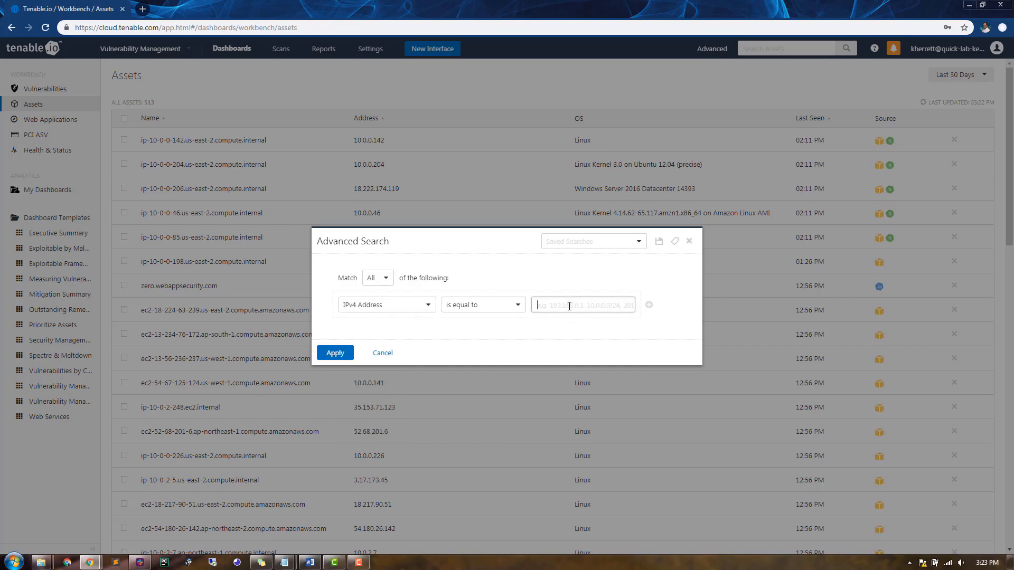
type("10.0.0.0/")
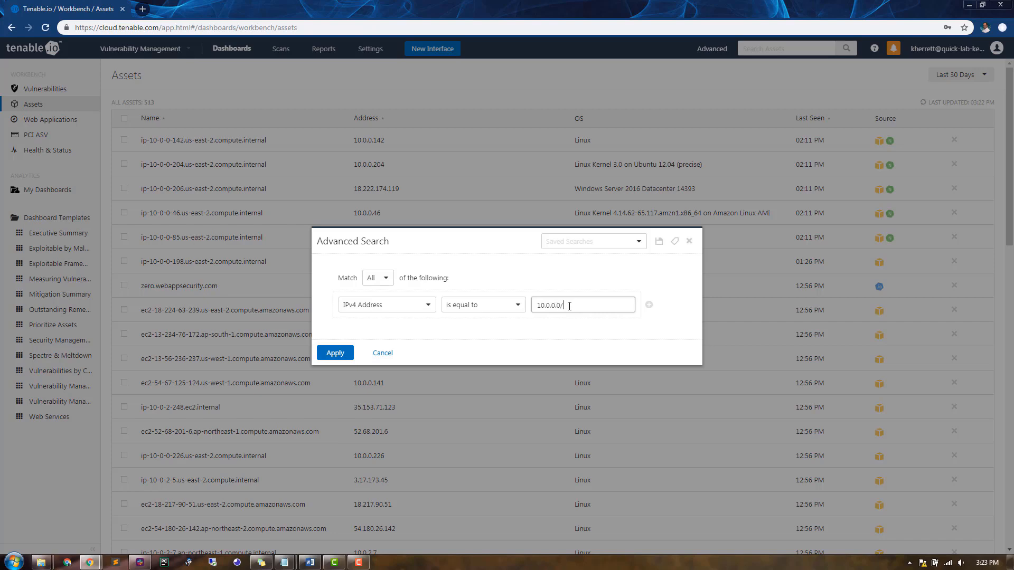
left_click(335, 352)
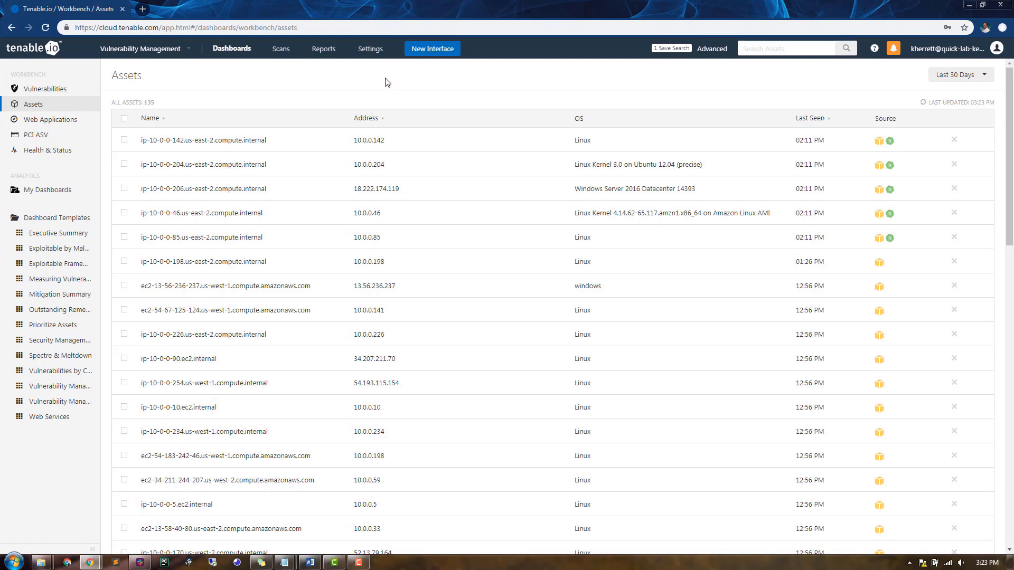
Tick the header checkbox to select all 135 filtered assets
left_click(124, 119)
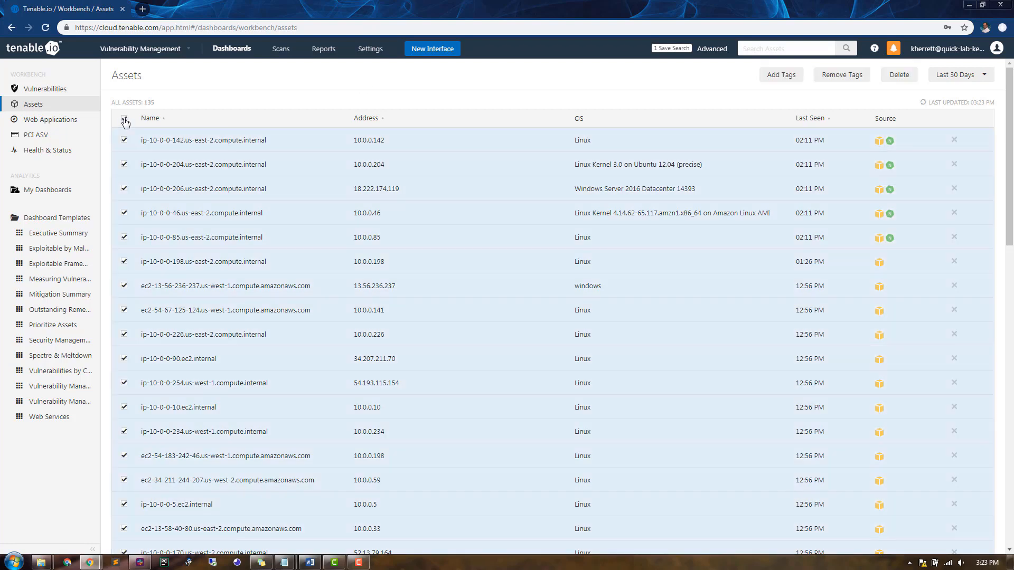
left_click(124, 121)
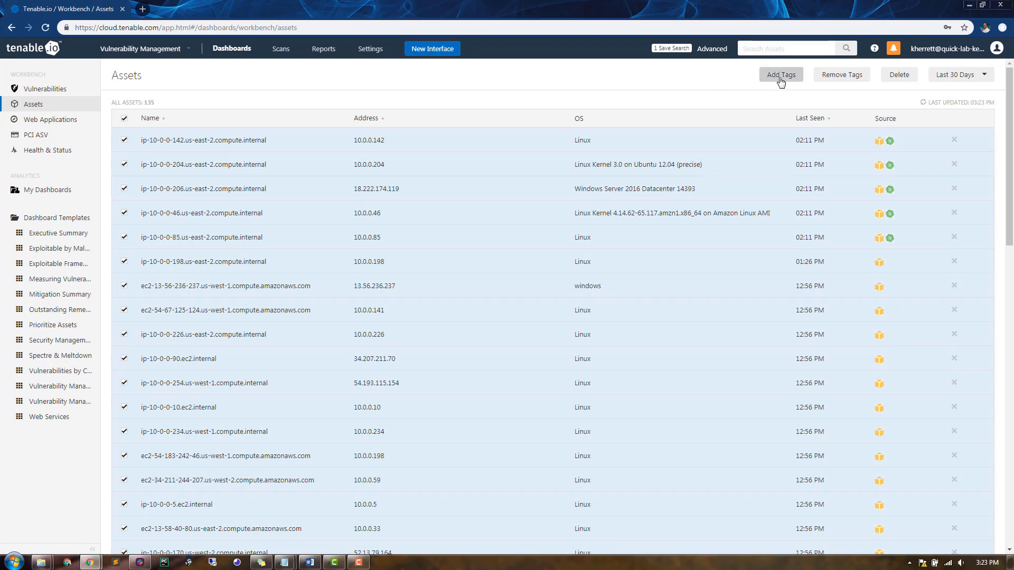
Add the new tag Network Ranges: 10 network to the selected assets
left_click(780, 74)
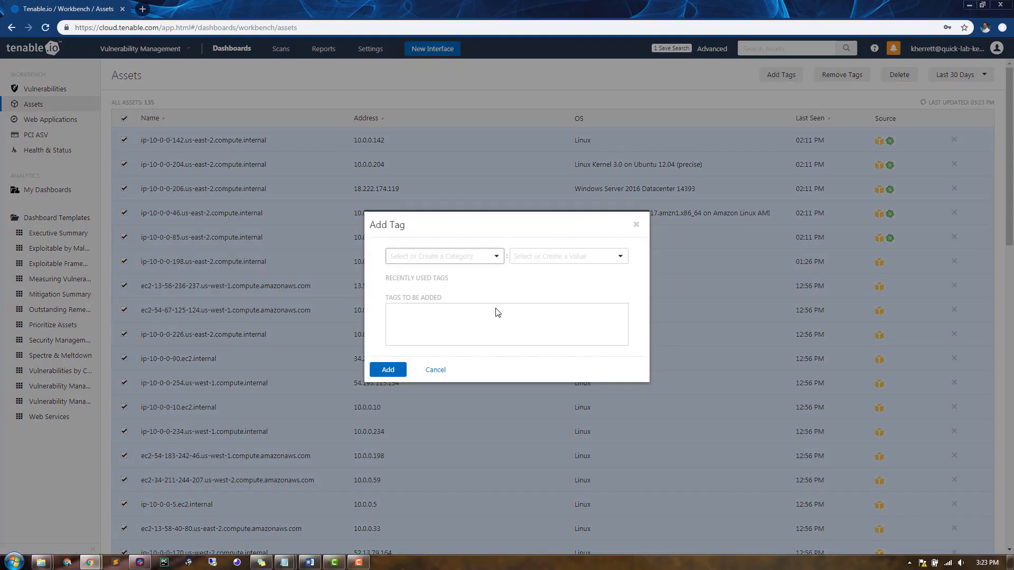
mouse_move(502, 279)
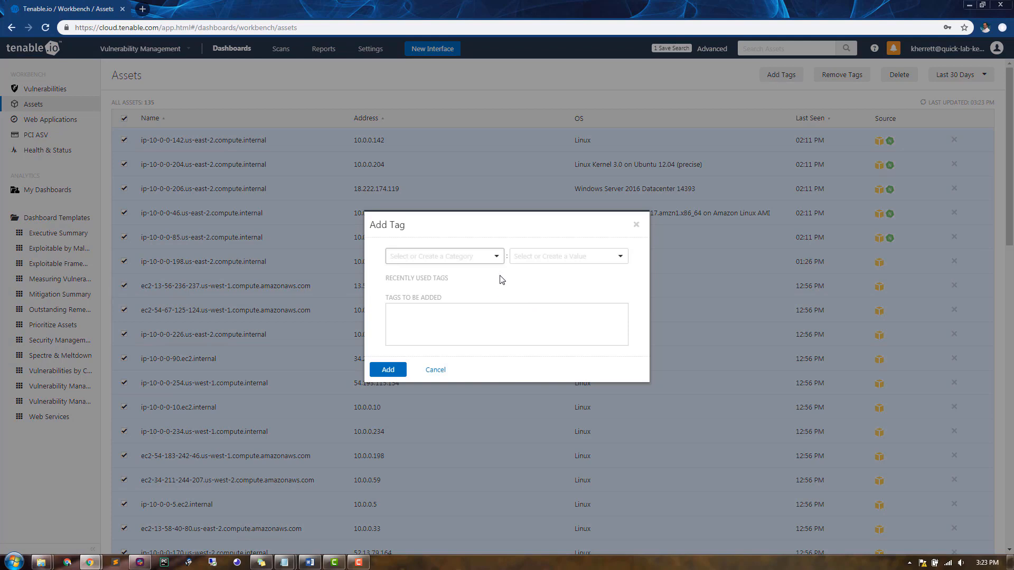
mouse_move(530, 277)
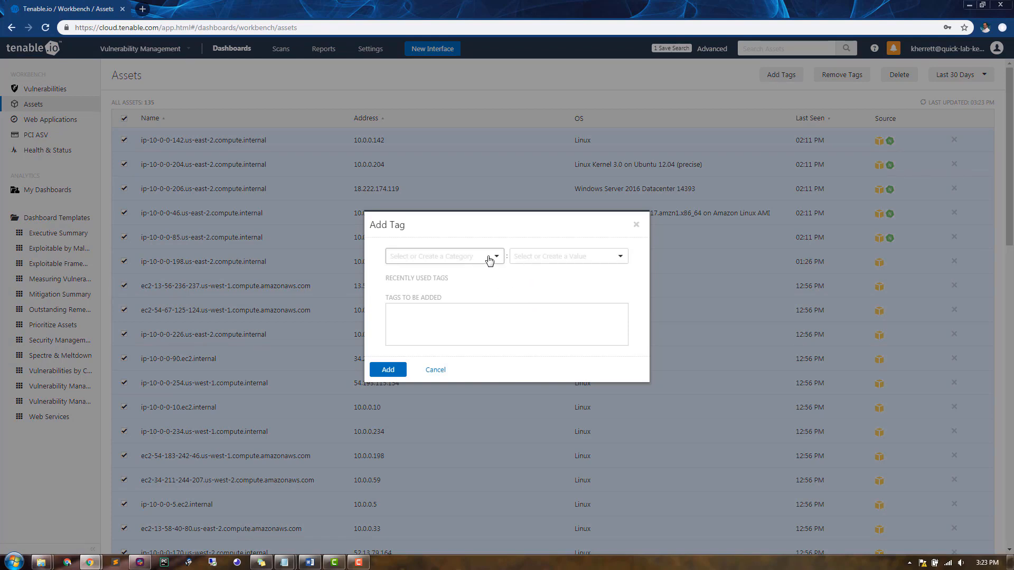
left_click(444, 256)
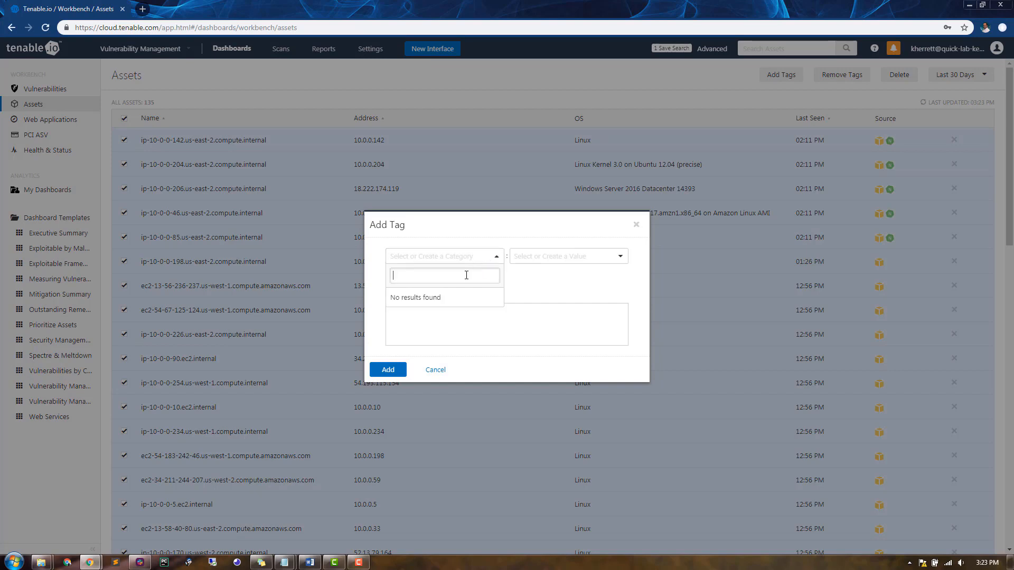
type("Network Ranges")
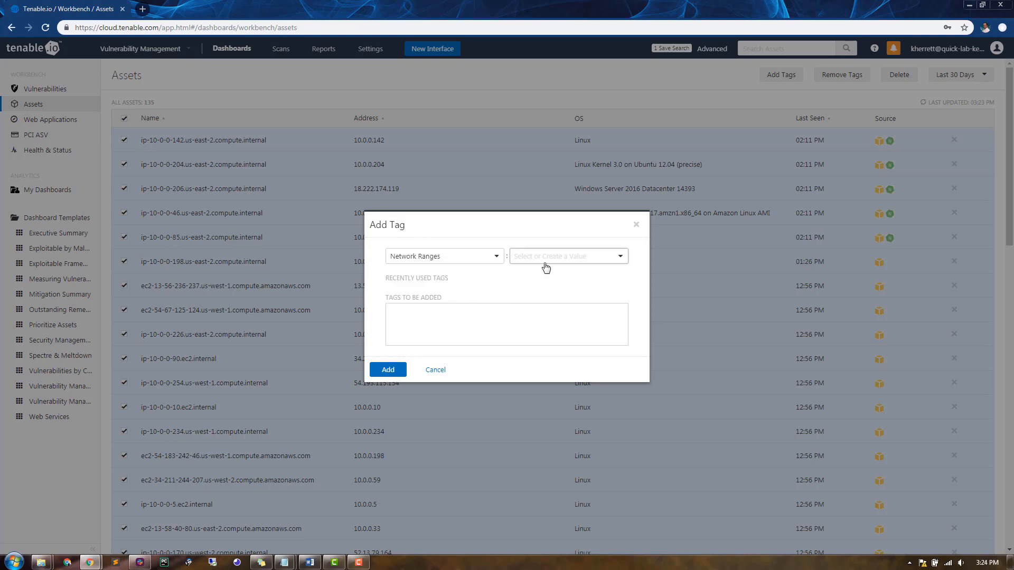
type("1")
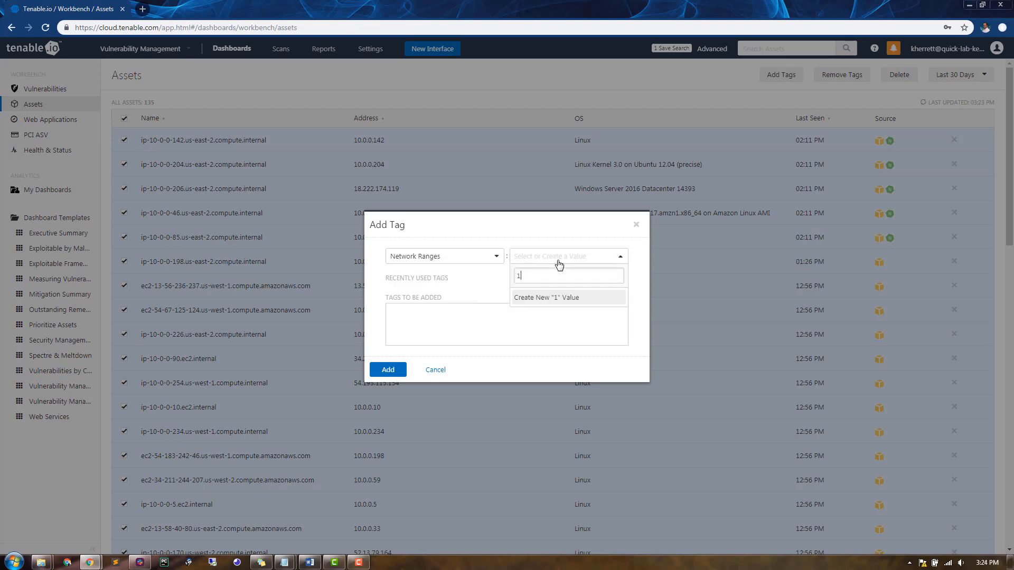
type("0 network")
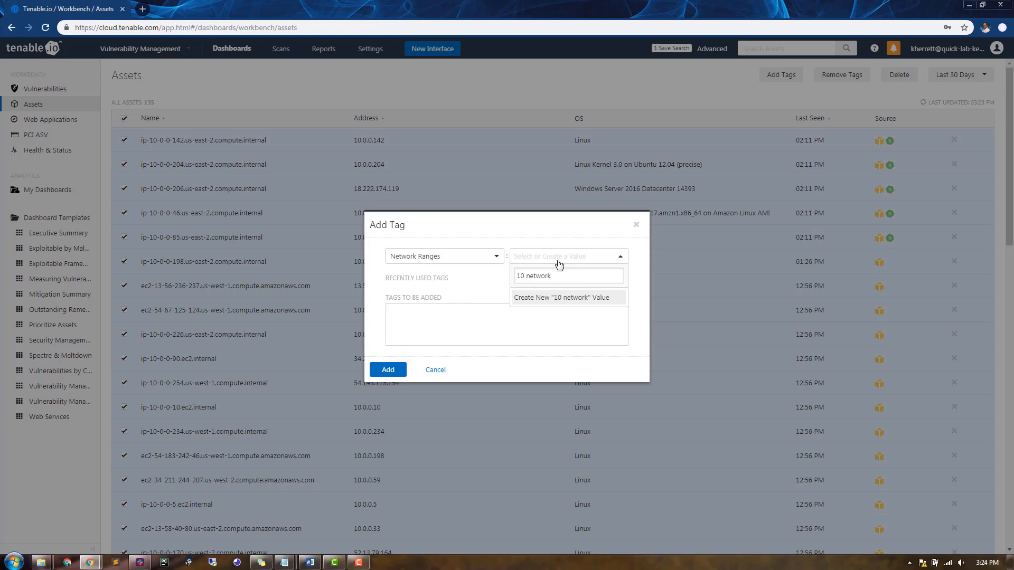
left_click(564, 298)
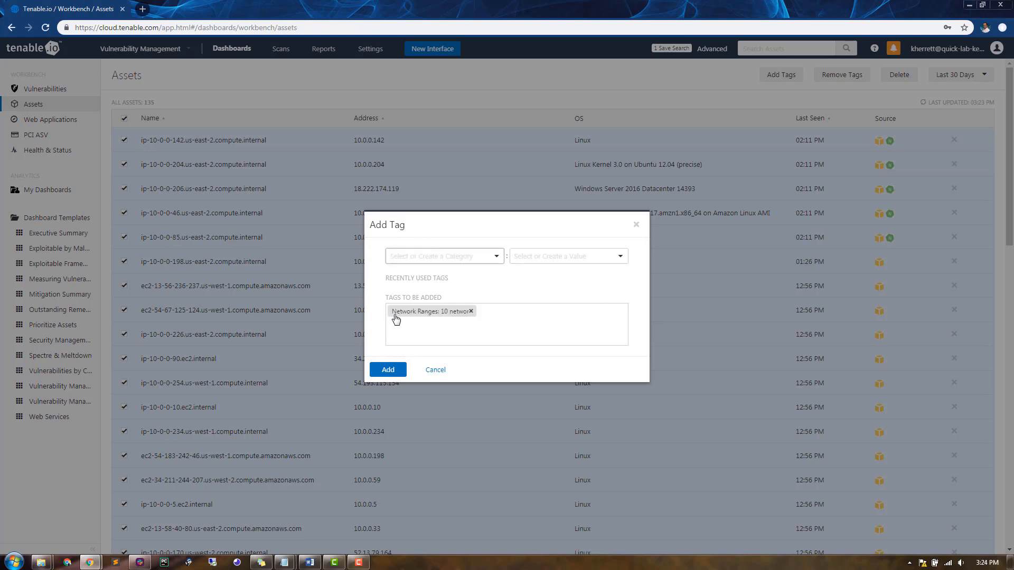
mouse_move(417, 317)
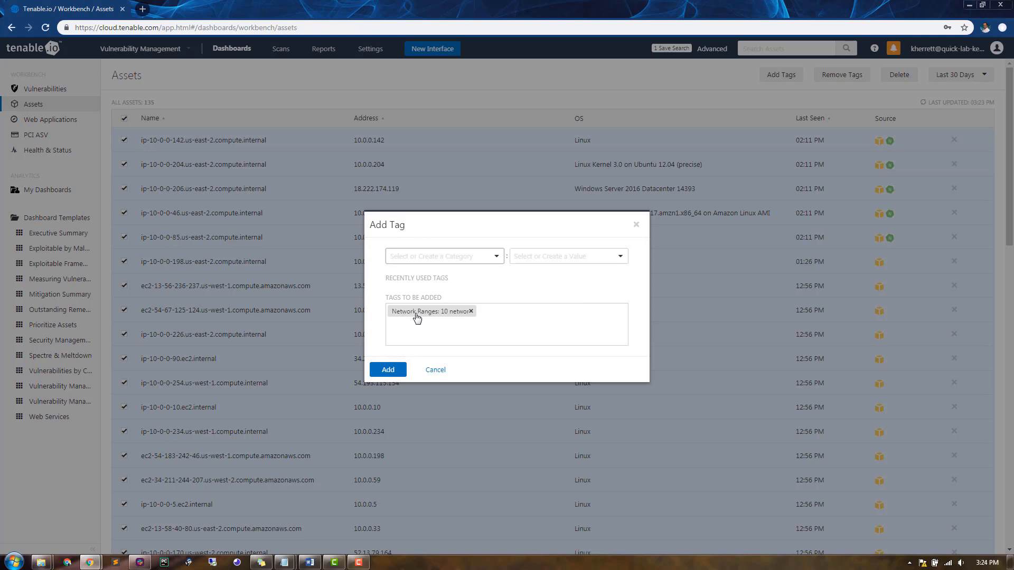
mouse_move(444, 314)
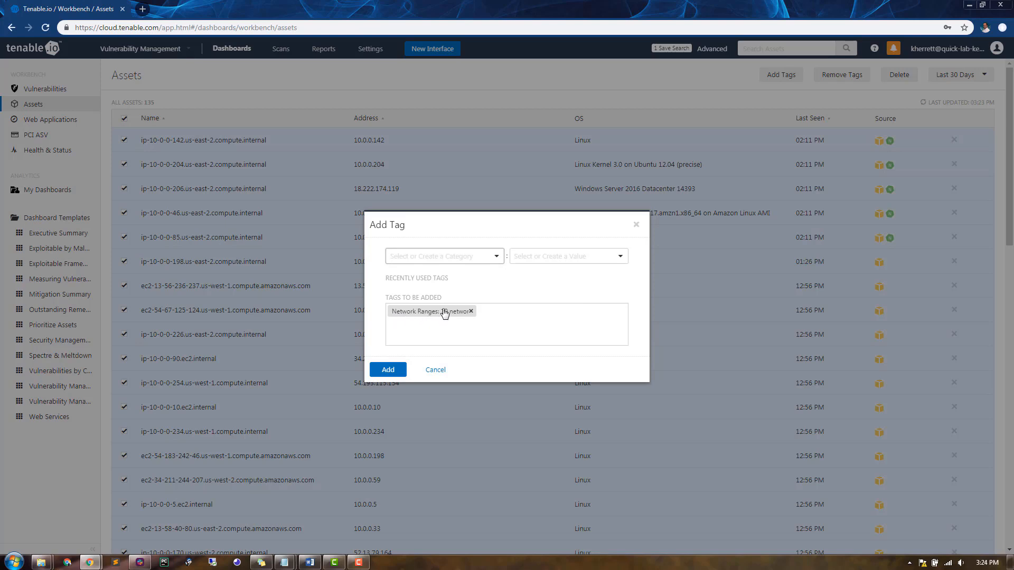
left_click(387, 370)
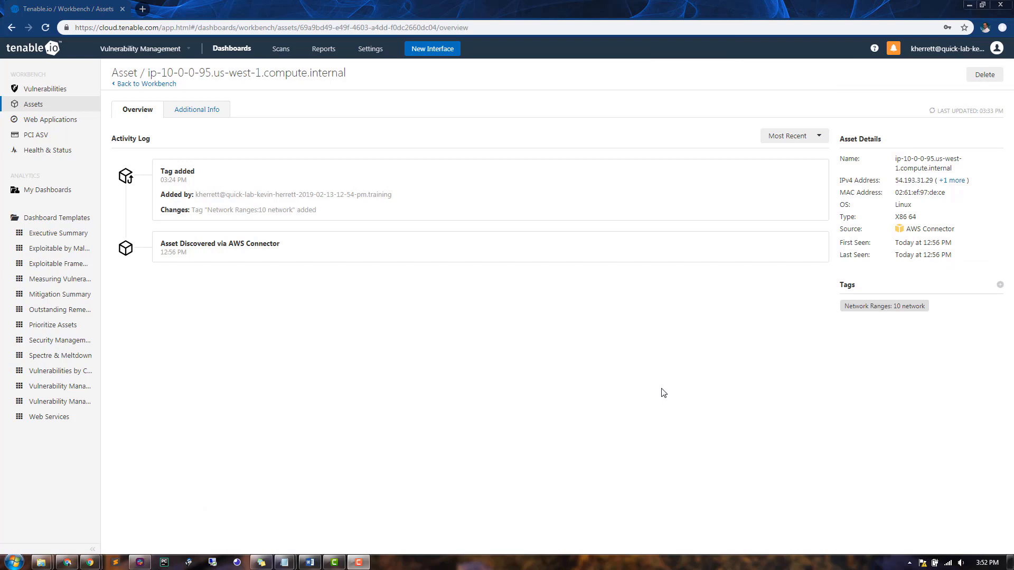
mouse_move(653, 385)
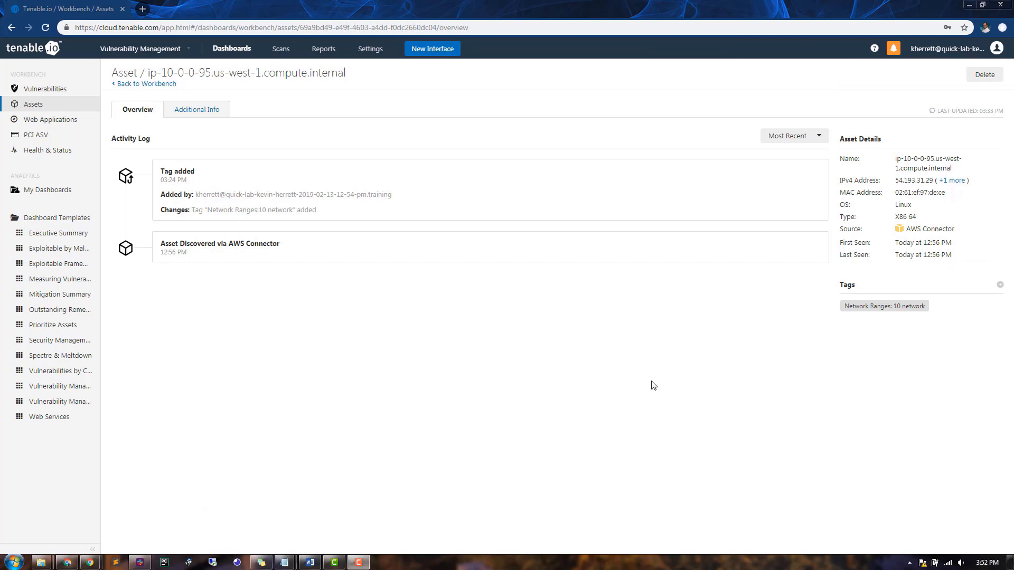
mouse_move(371, 49)
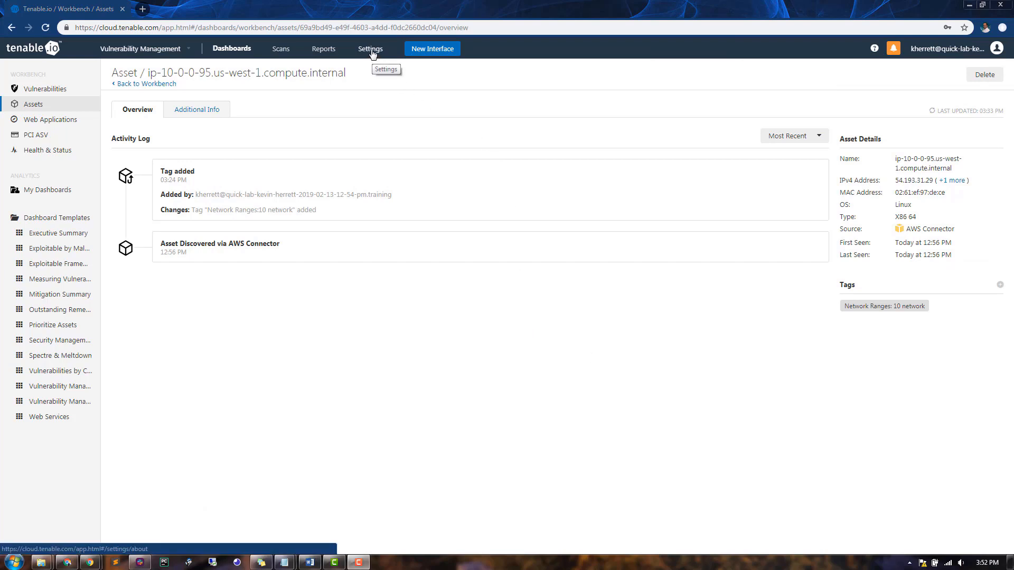
Go to Settings and open the Tags page showing Network Ranges: 10 network
left_click(371, 48)
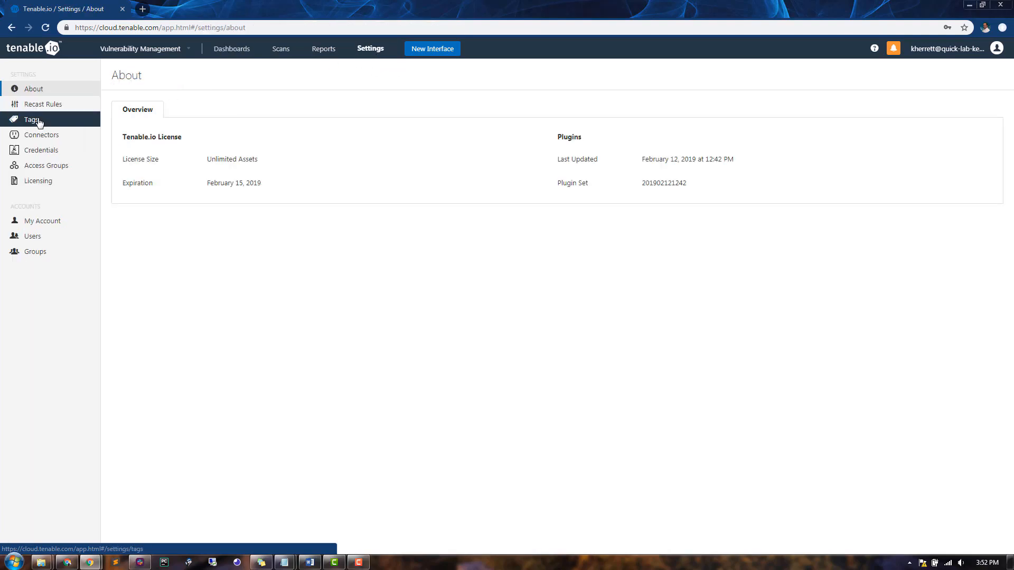
left_click(32, 119)
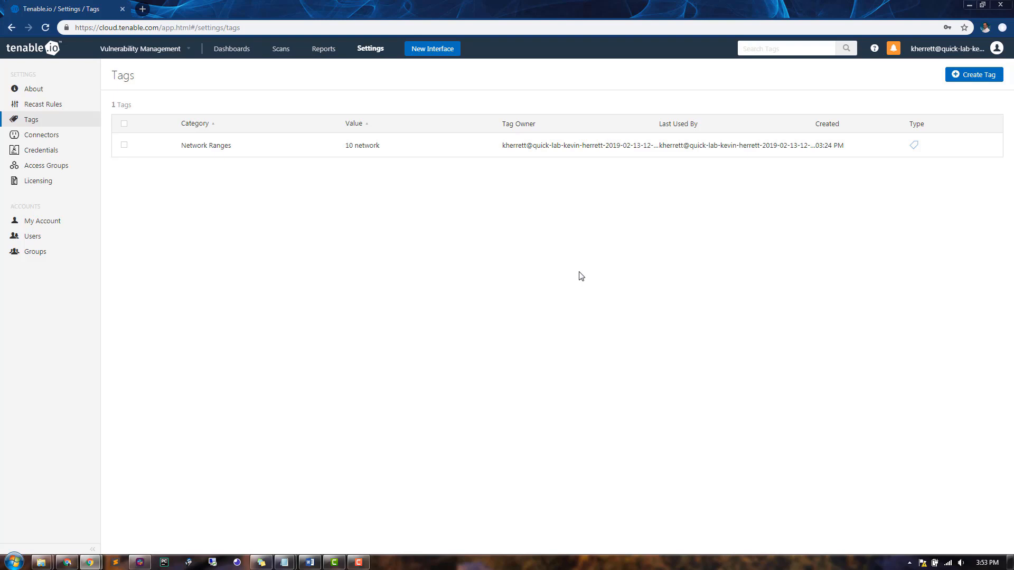
Draft a new tag with new category Operating Systems and value Windows
left_click(974, 75)
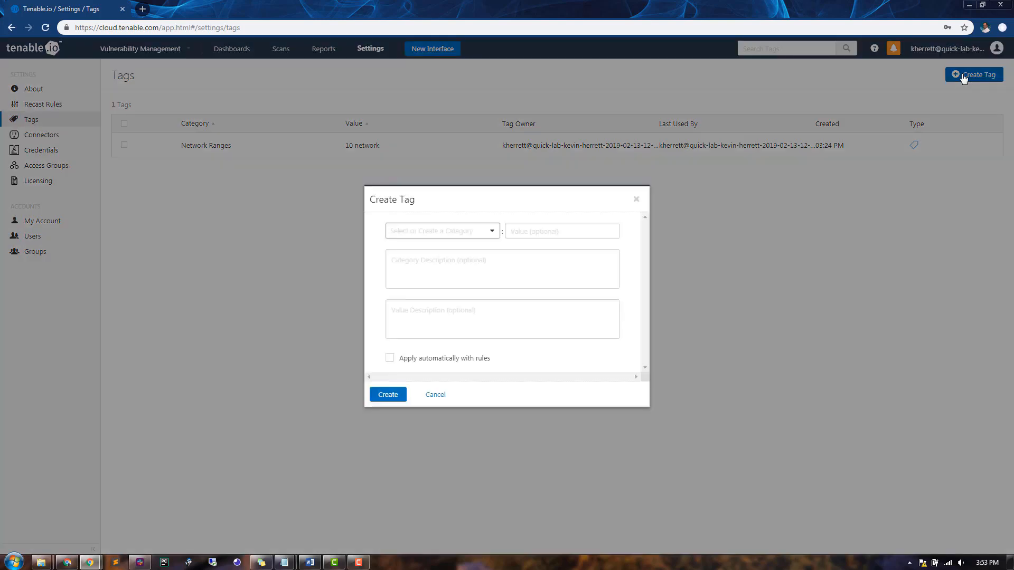
mouse_move(468, 246)
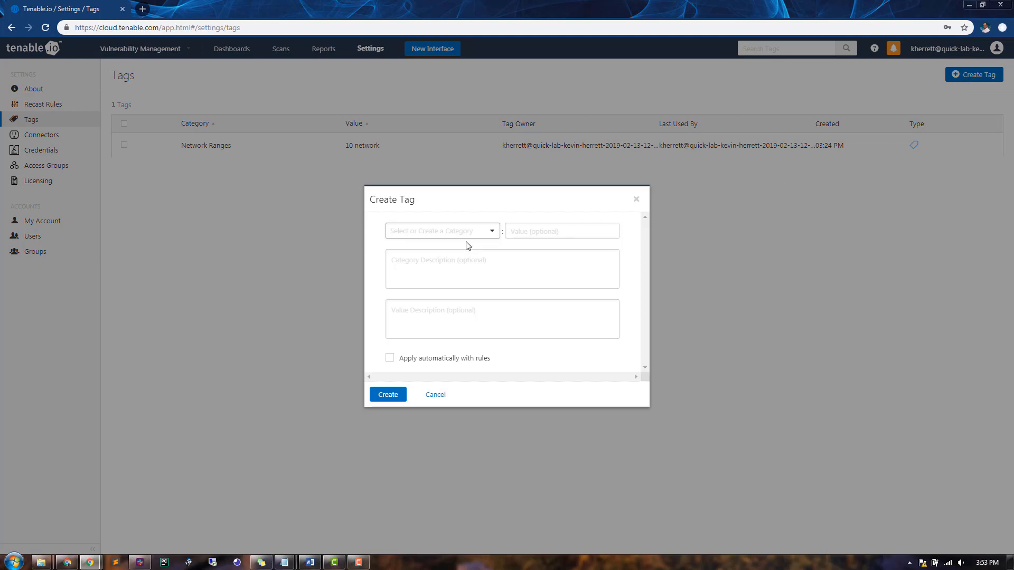
left_click(441, 231)
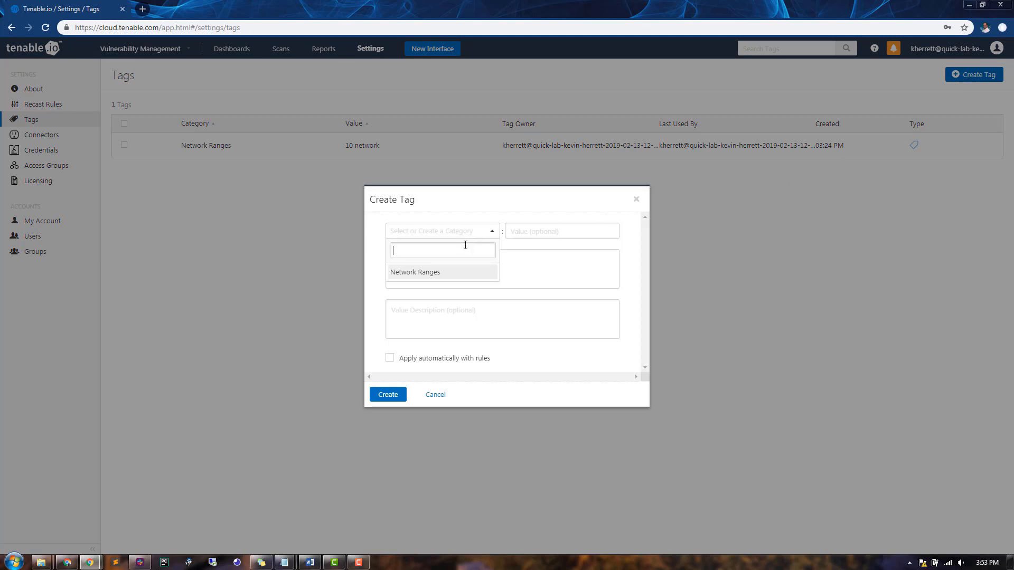
type("O")
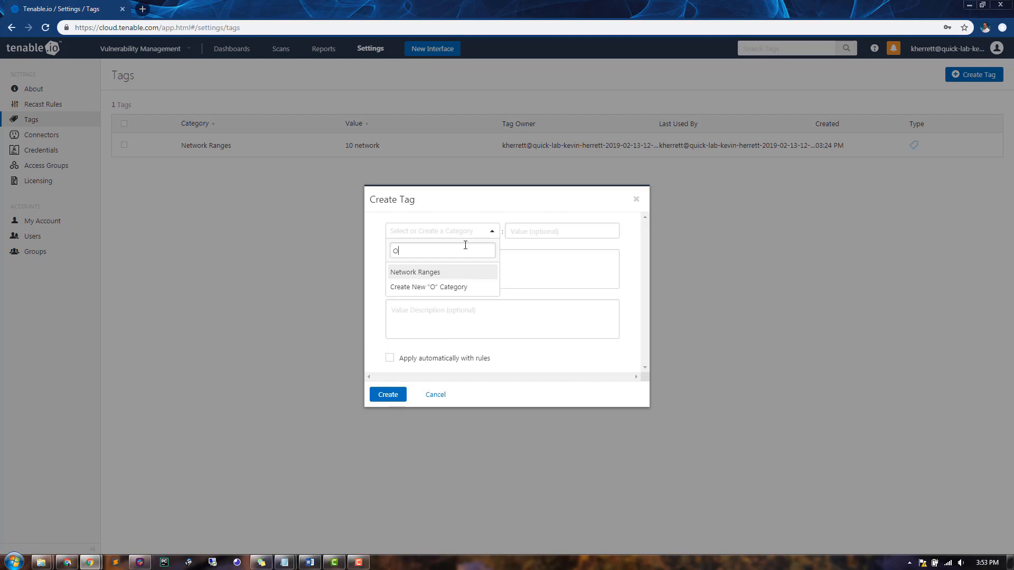
type("perating Systems")
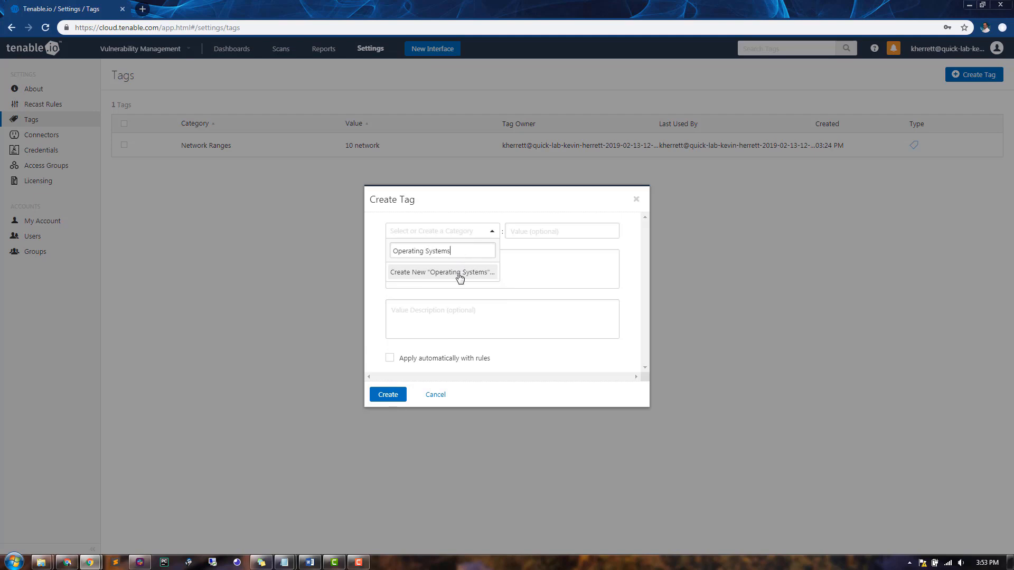
left_click(442, 271)
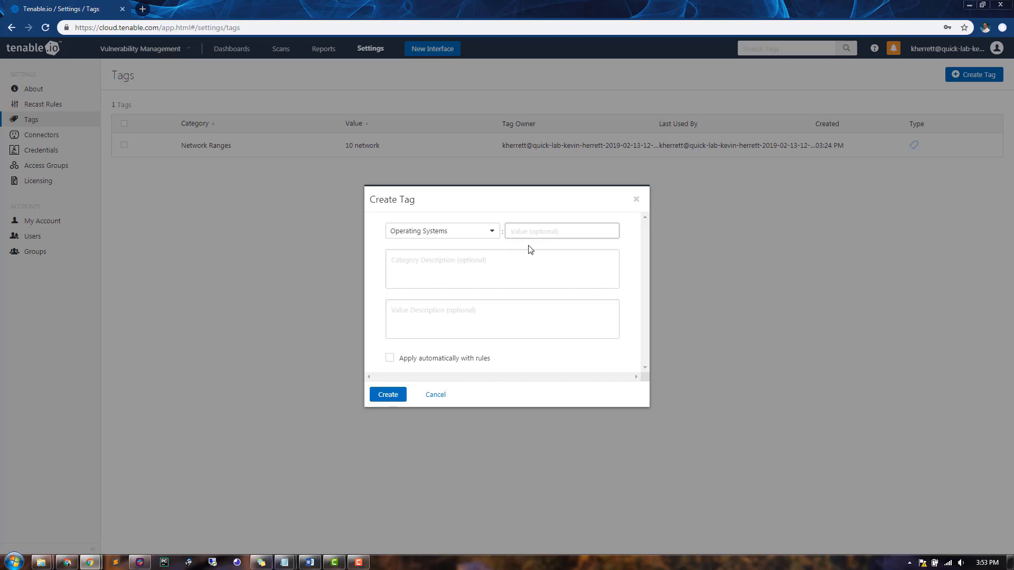
type("Windows")
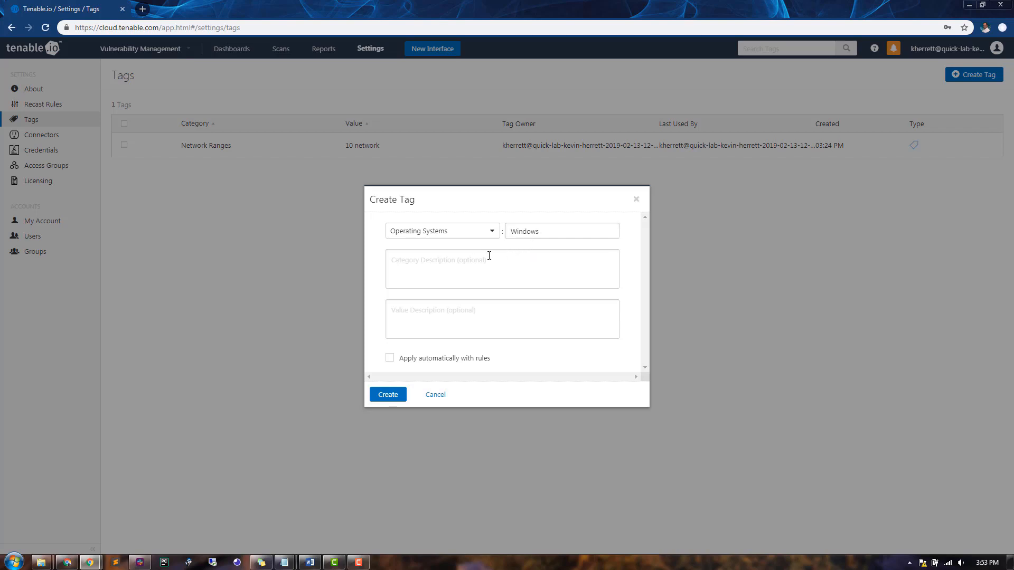
mouse_move(467, 272)
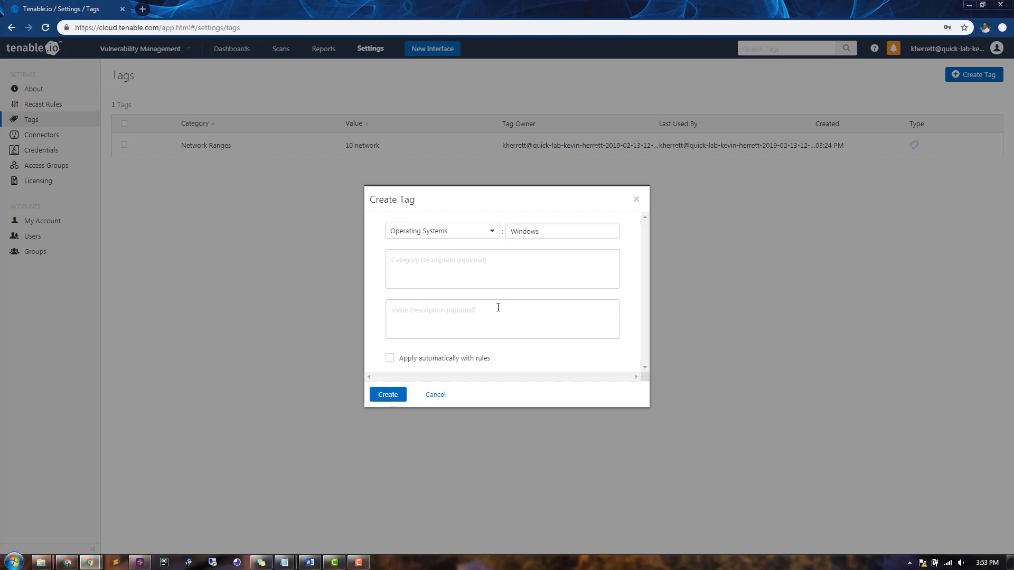
mouse_move(504, 294)
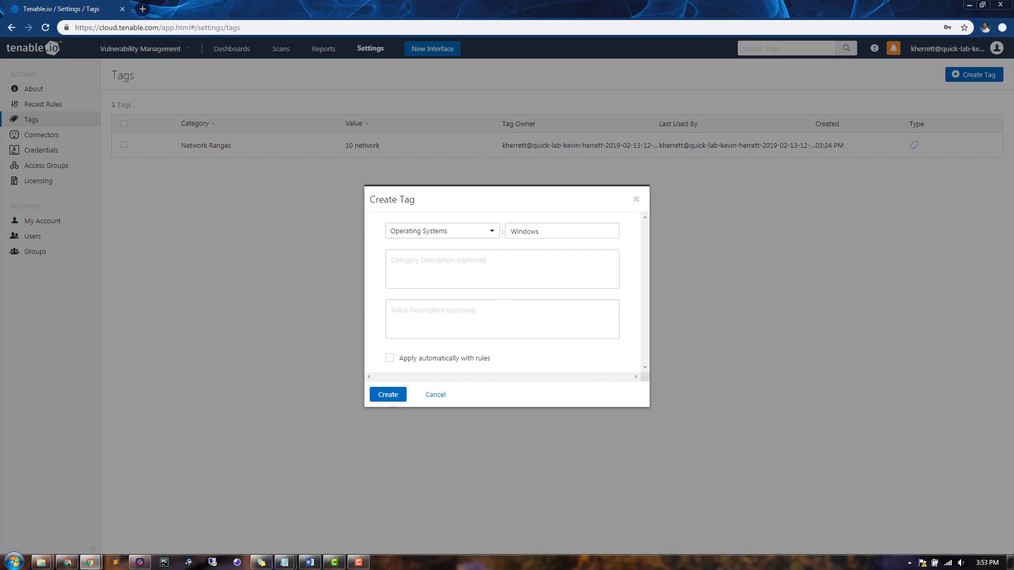
mouse_move(601, 363)
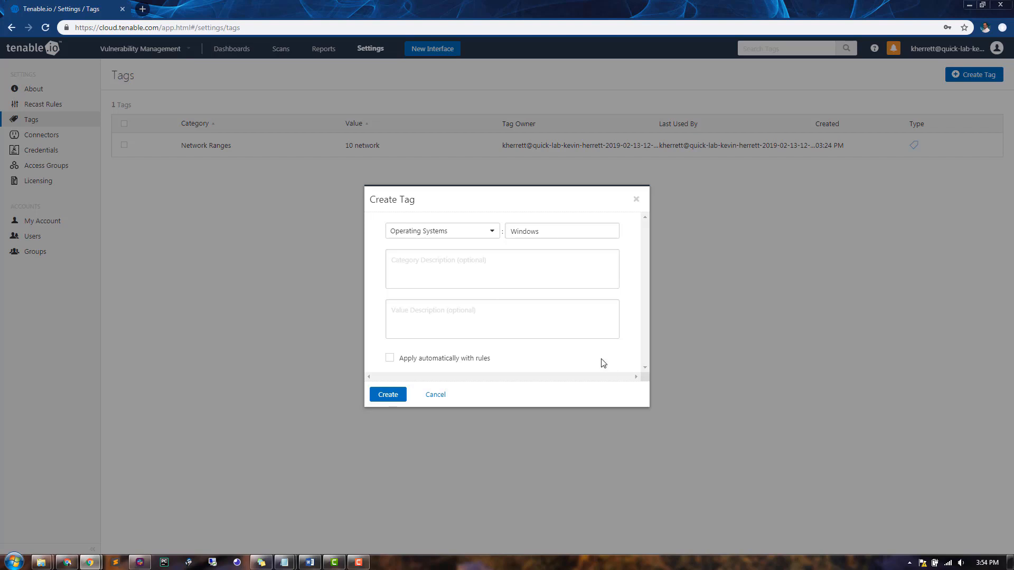
Add the auto-apply rule Operating System contains Windows and create the tag
left_click(389, 357)
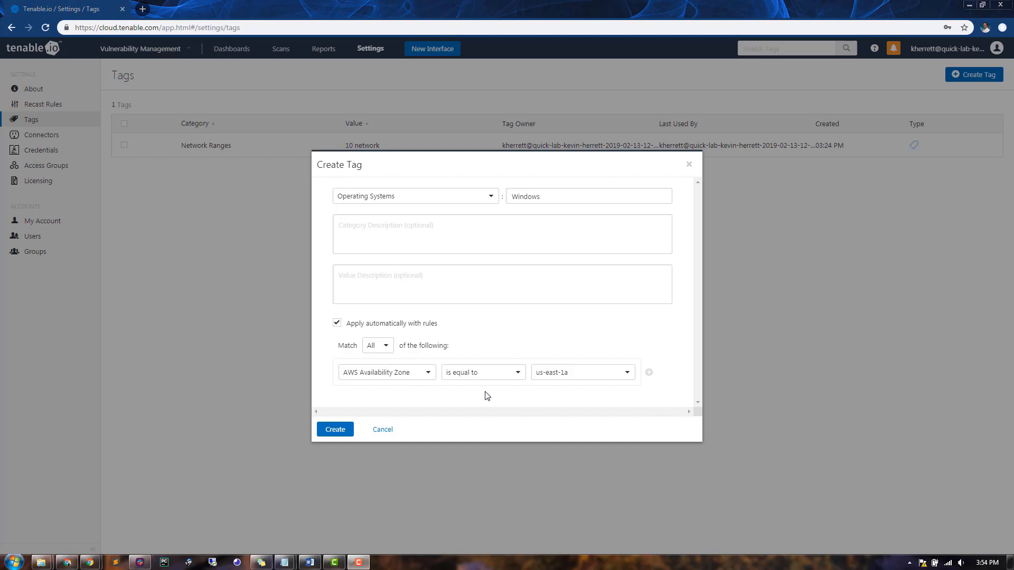
left_click(385, 372)
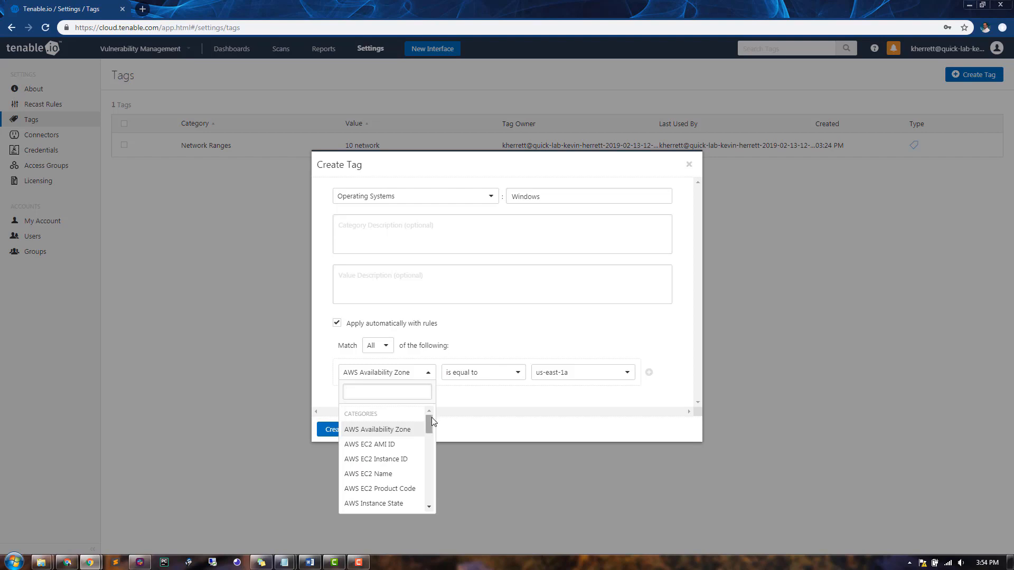
scroll("down", 3)
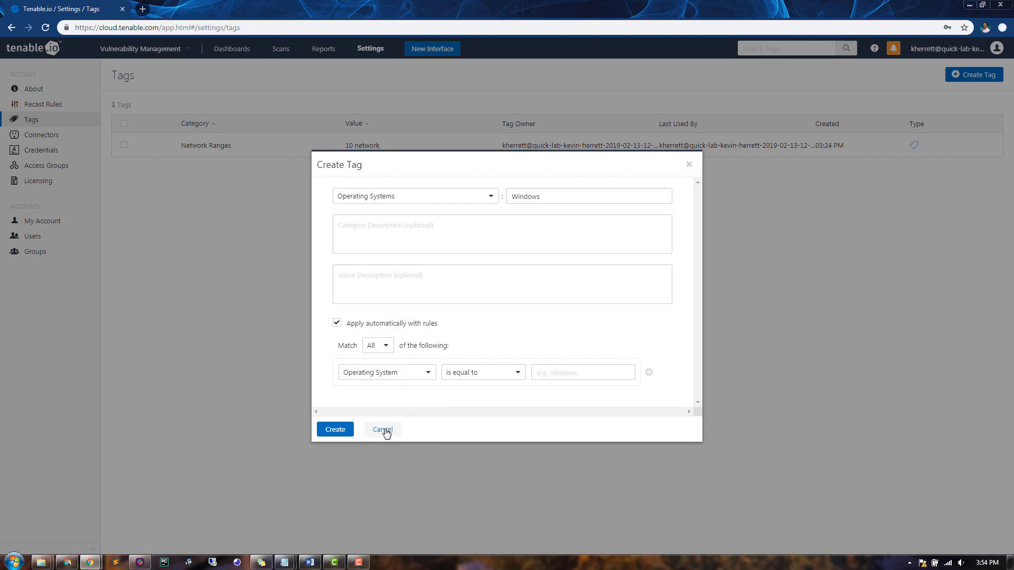
mouse_move(421, 411)
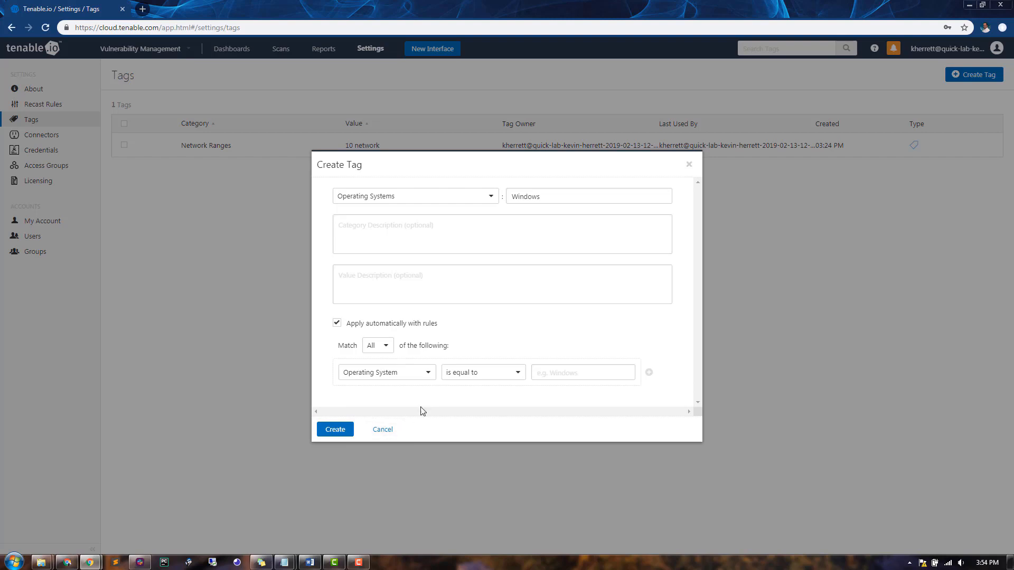
left_click(482, 373)
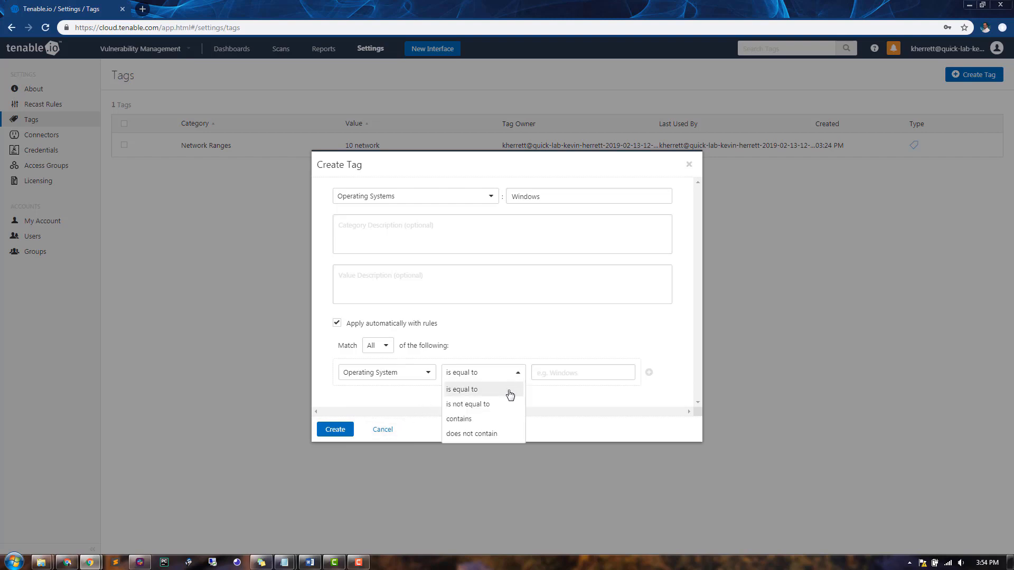
left_click(459, 419)
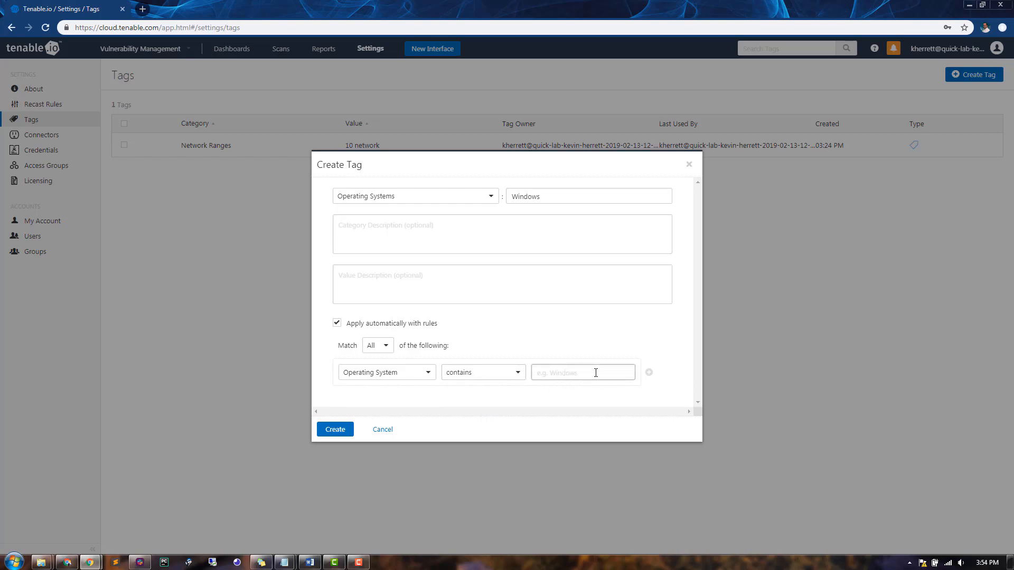
type("Windows")
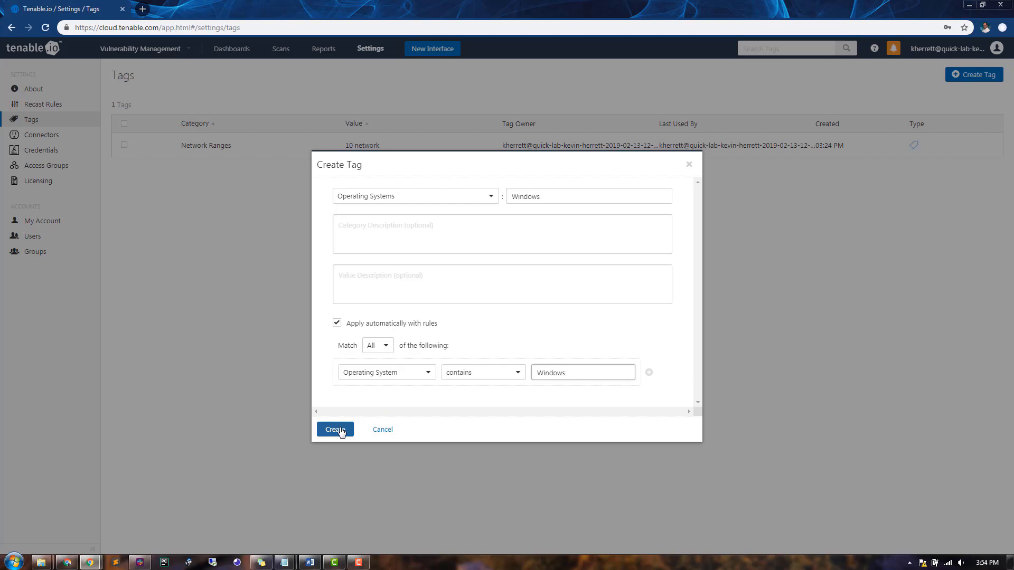
left_click(335, 430)
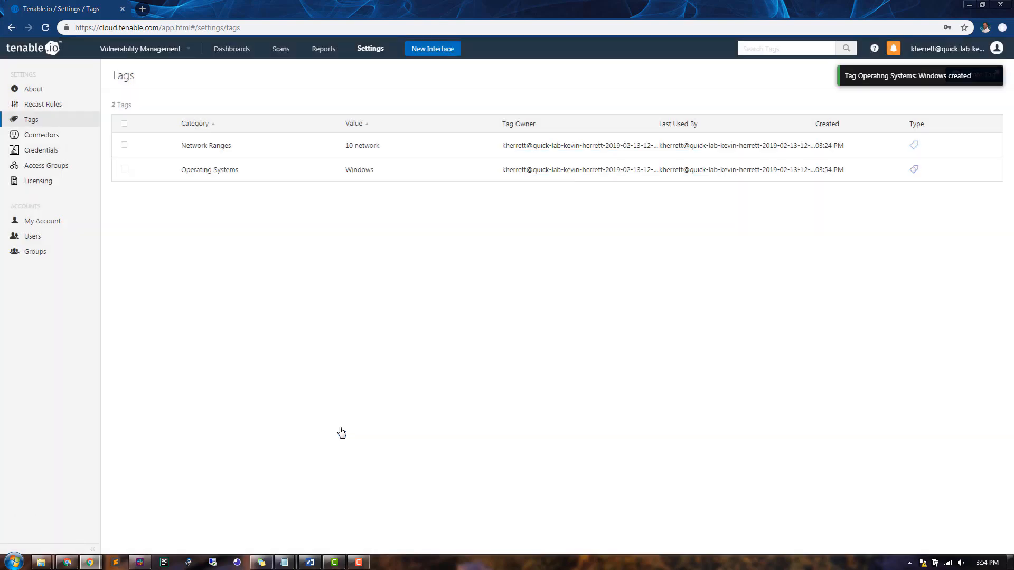
mouse_move(302, 198)
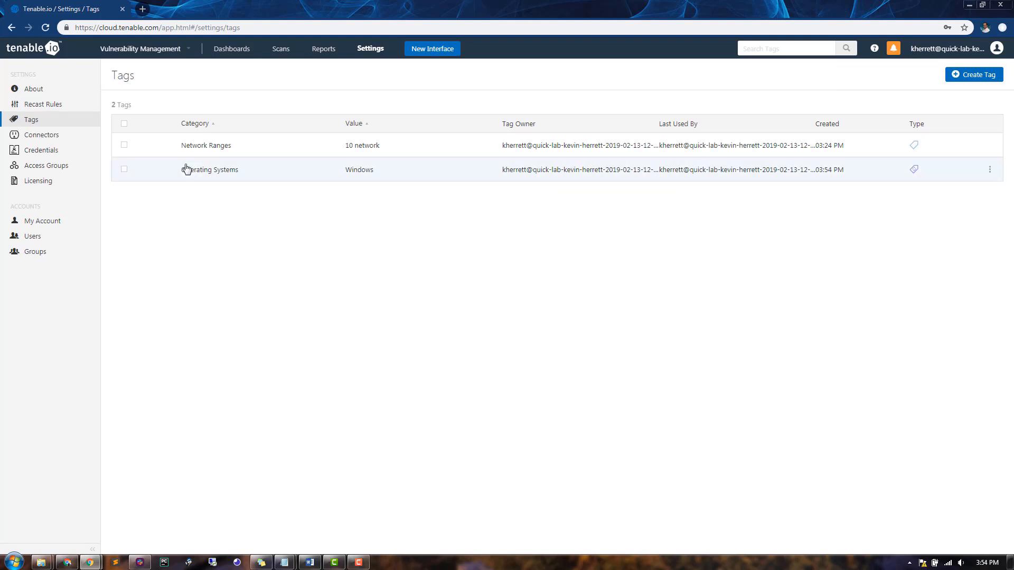
mouse_move(343, 176)
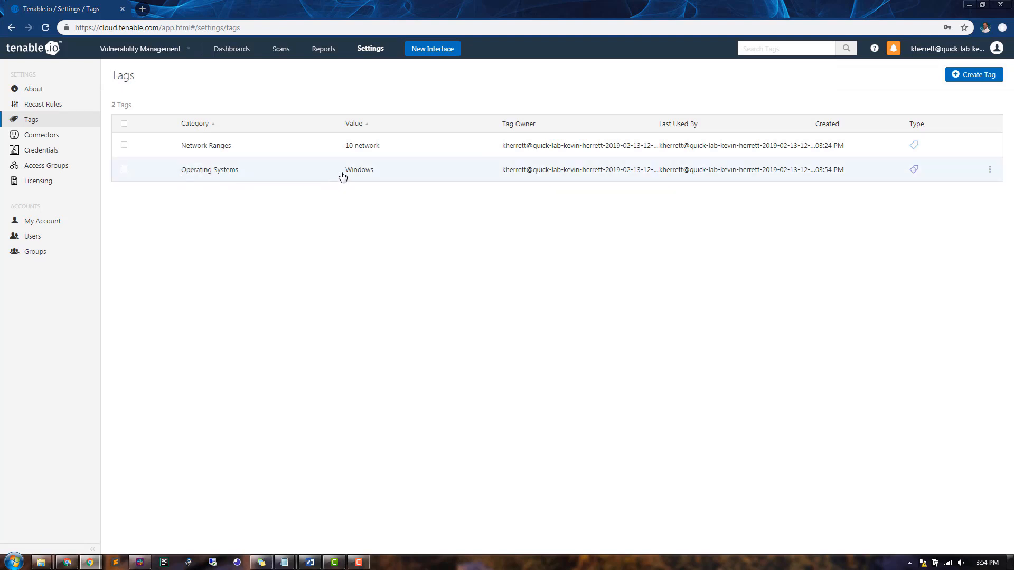
mouse_move(380, 174)
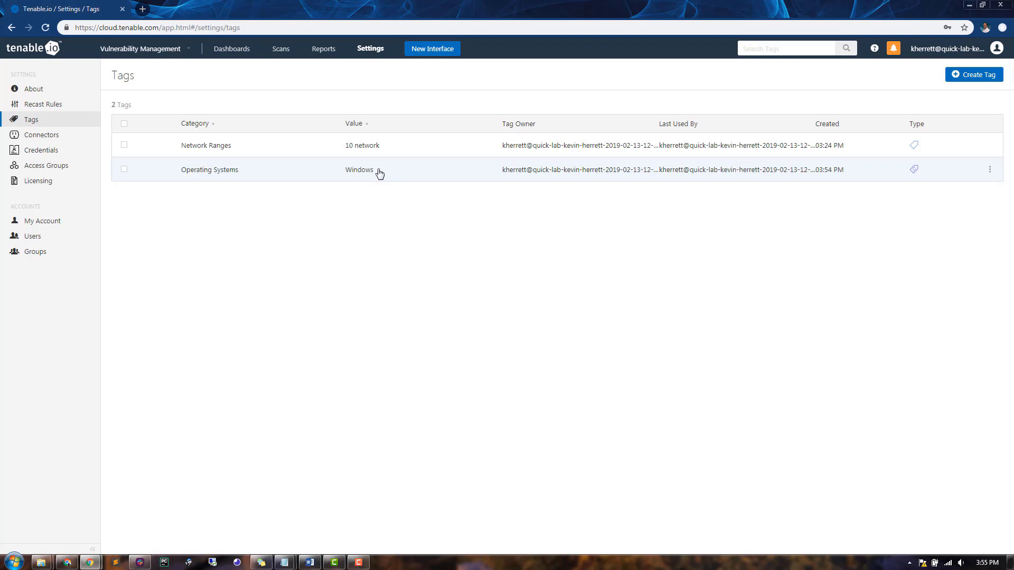
mouse_move(591, 187)
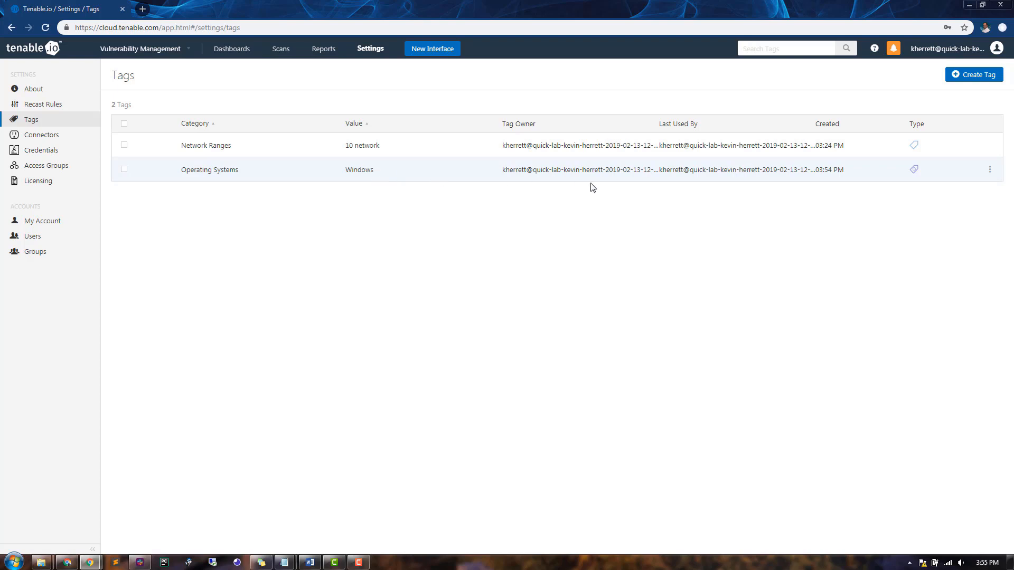
mouse_move(974, 74)
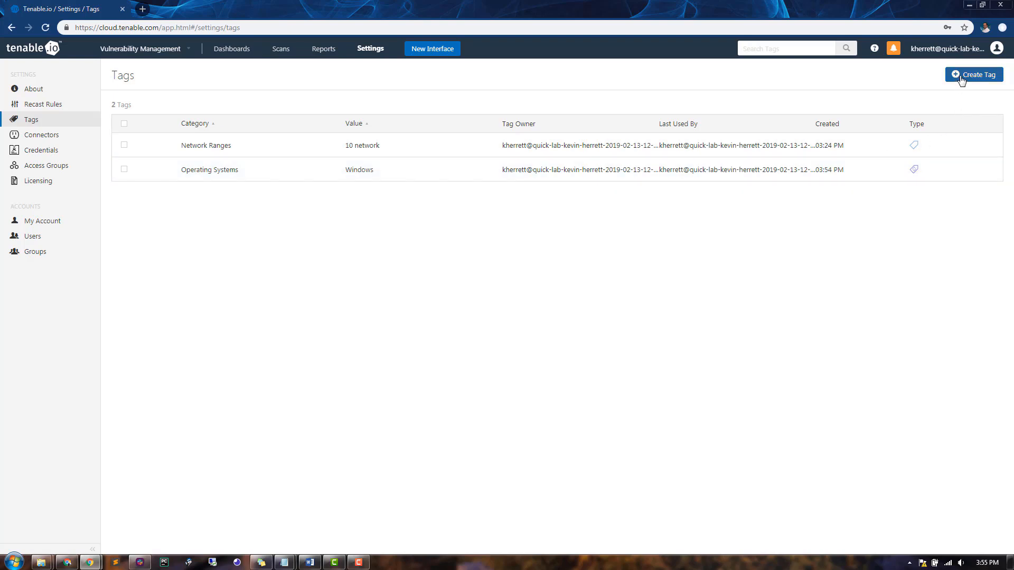
Start a new tag in the Operating Systems category with value Linux
left_click(973, 75)
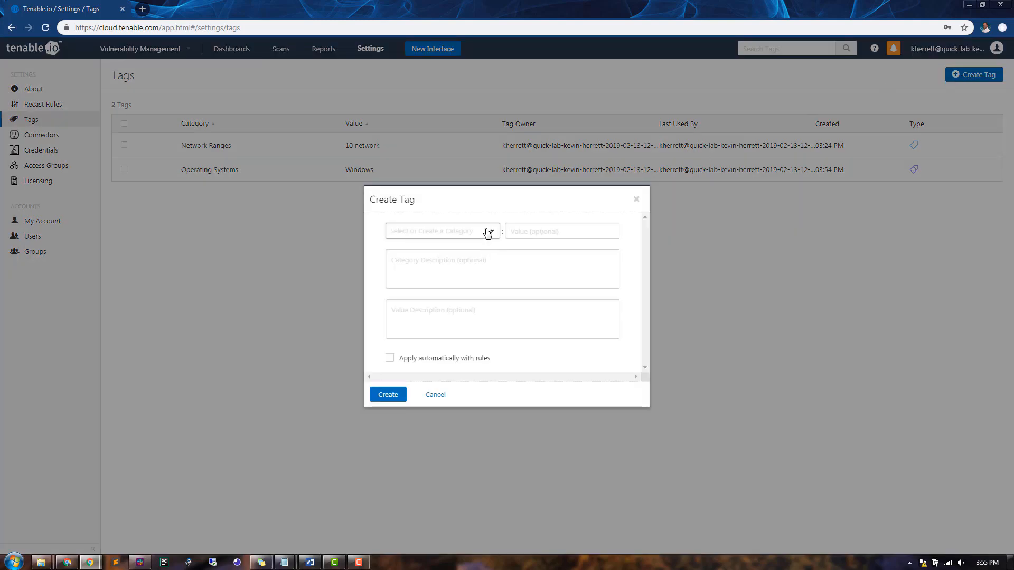
left_click(442, 231)
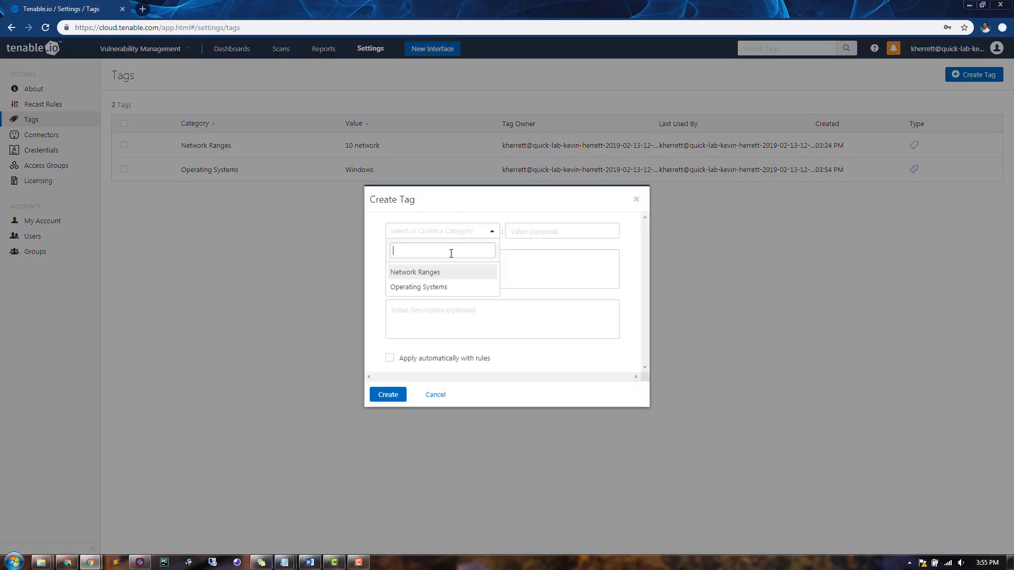
left_click(418, 287)
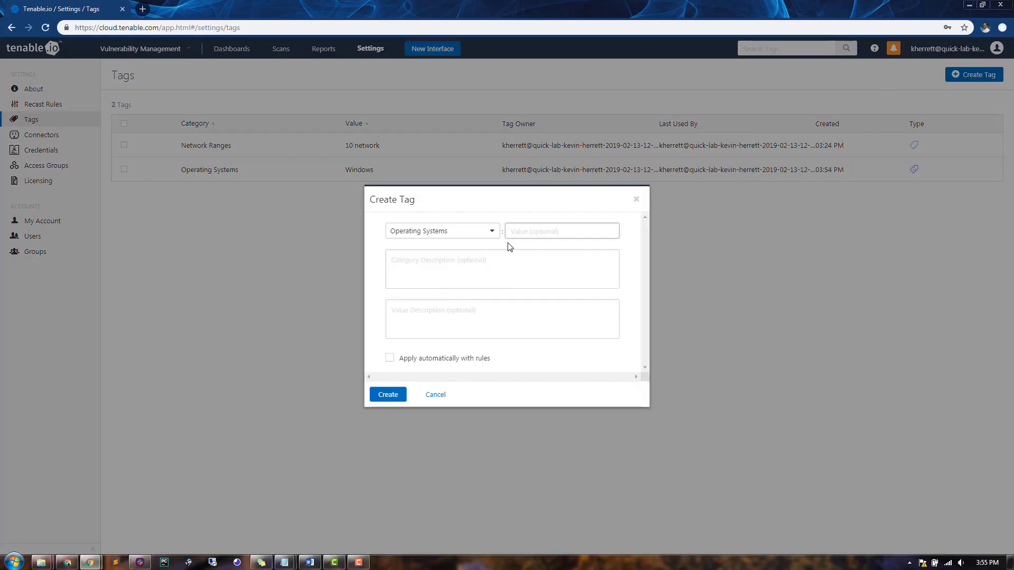
type("Linux")
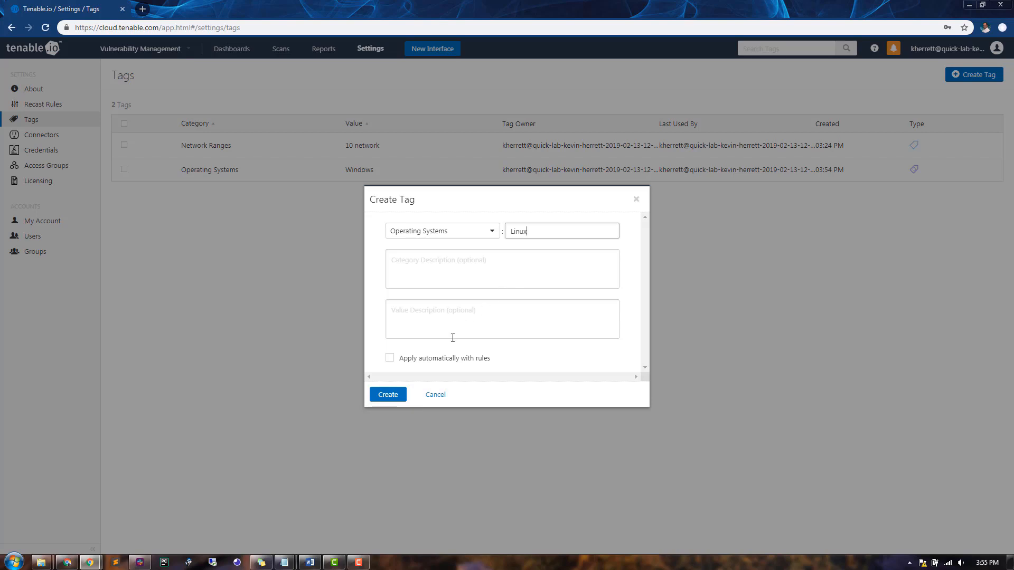
Add the auto-apply rule Operating System contains Linux and create the tag
left_click(389, 357)
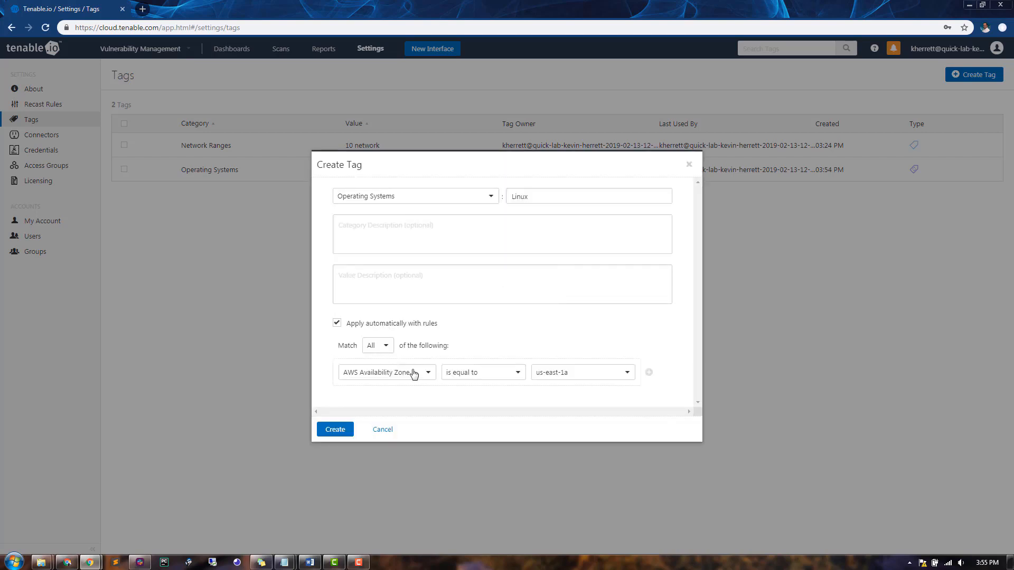
left_click(386, 372)
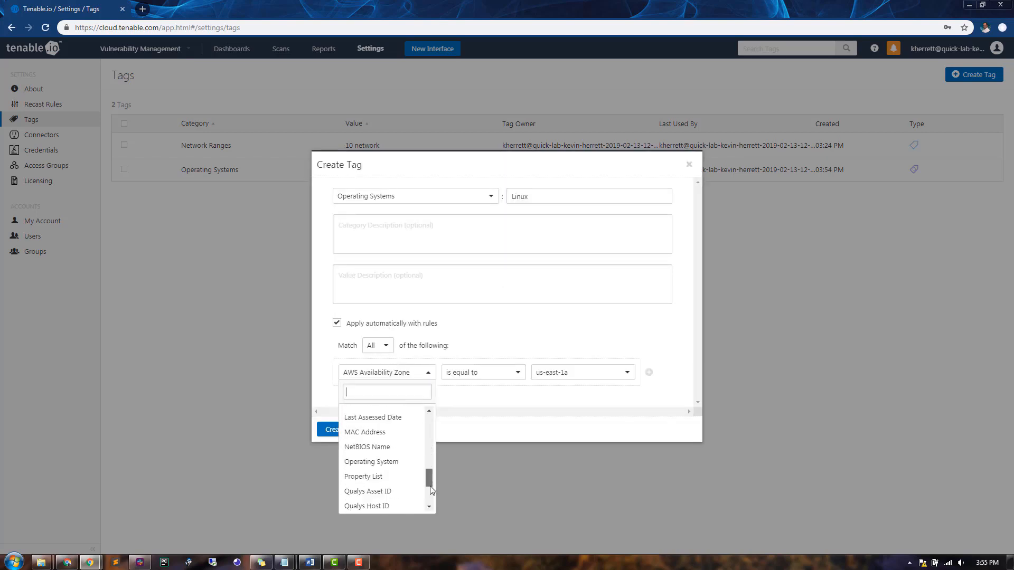
left_click(372, 462)
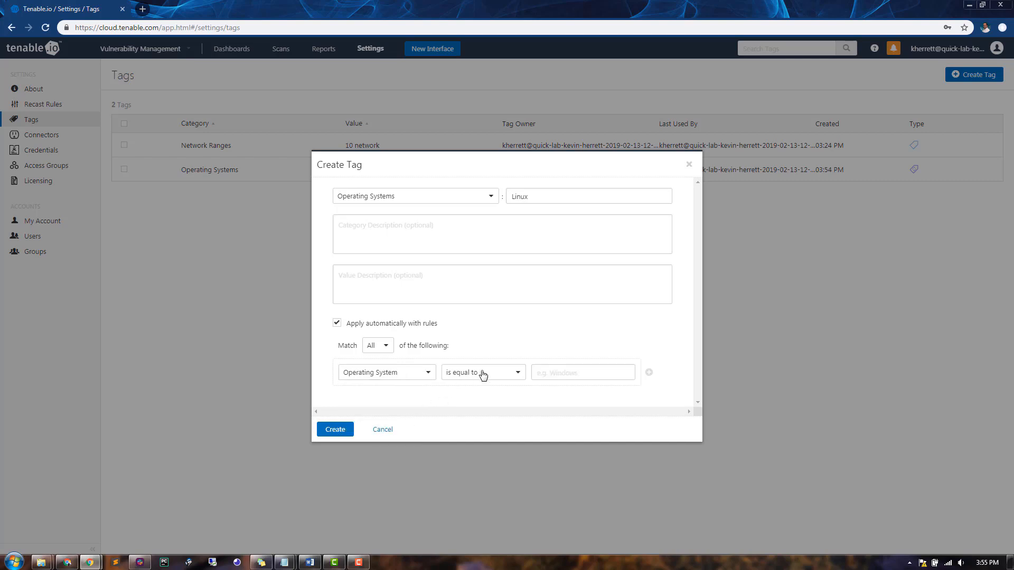
left_click(482, 373)
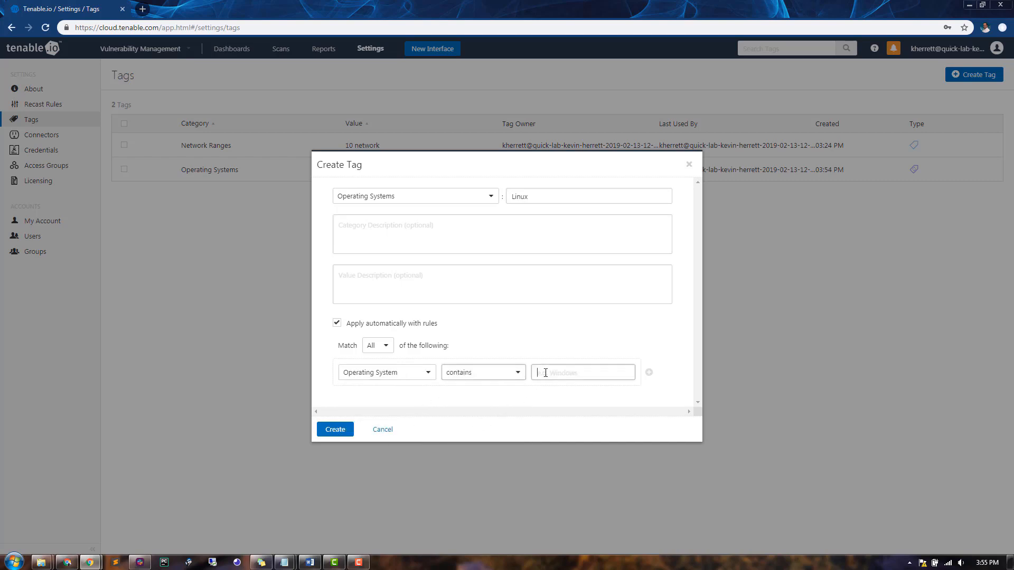
type("Linux")
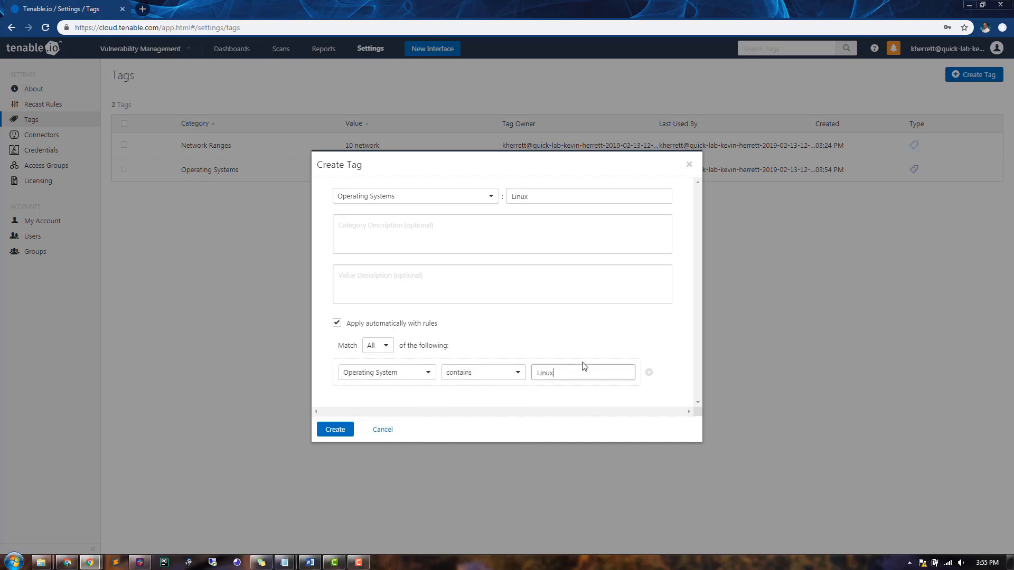
left_click(335, 429)
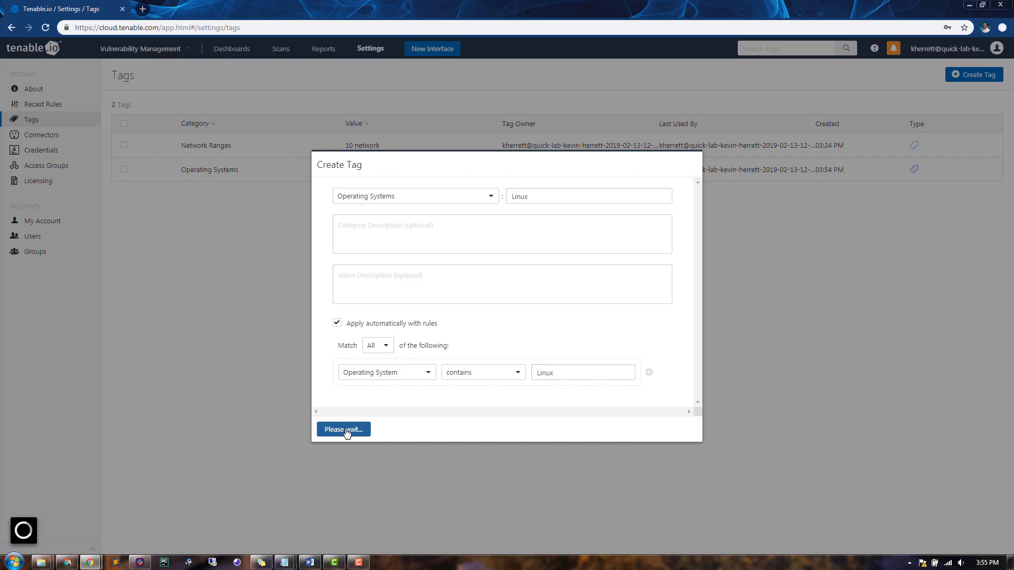
left_click(343, 430)
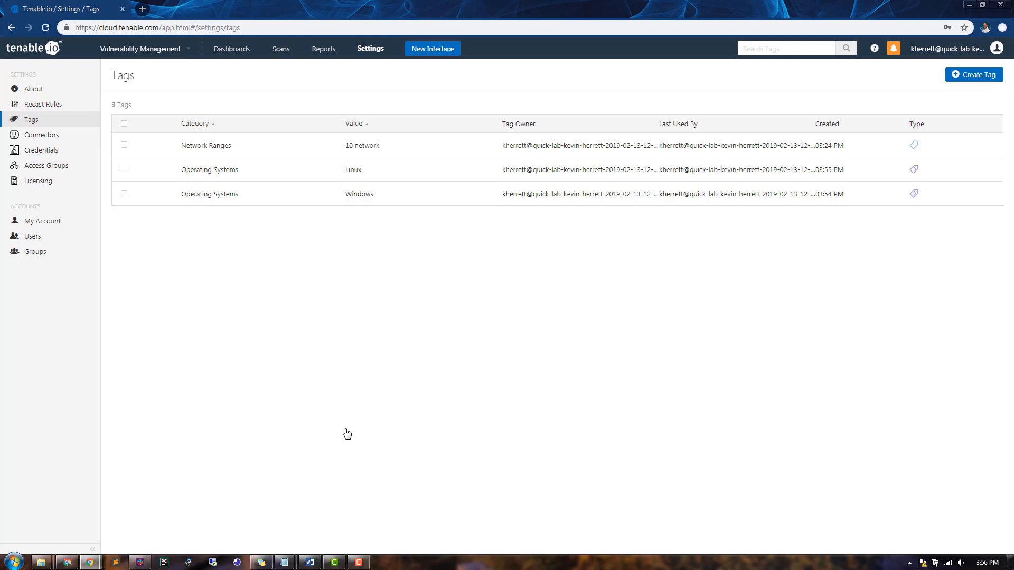
mouse_move(231, 52)
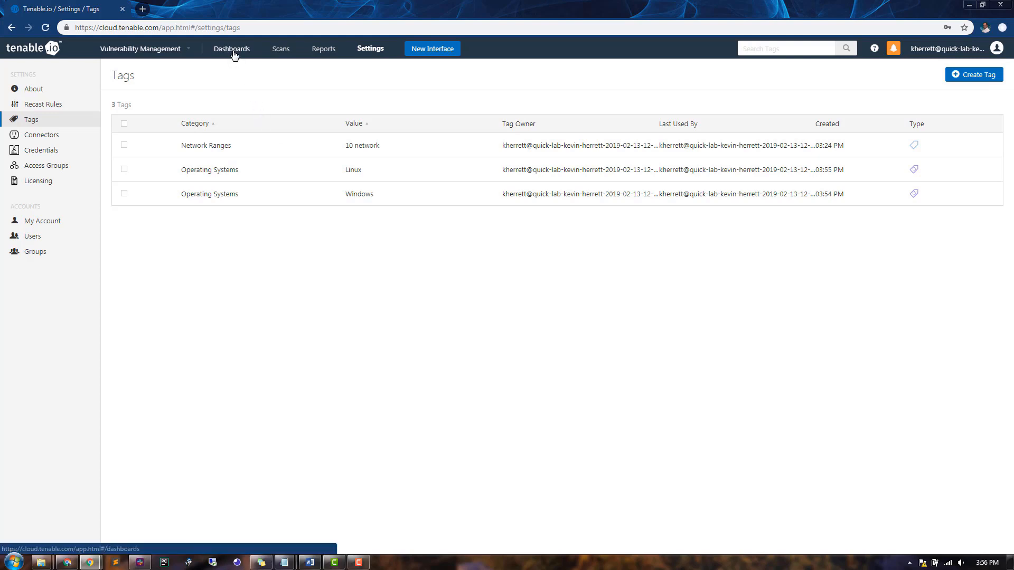
Return to the Assets workbench by way of Dashboards
left_click(231, 48)
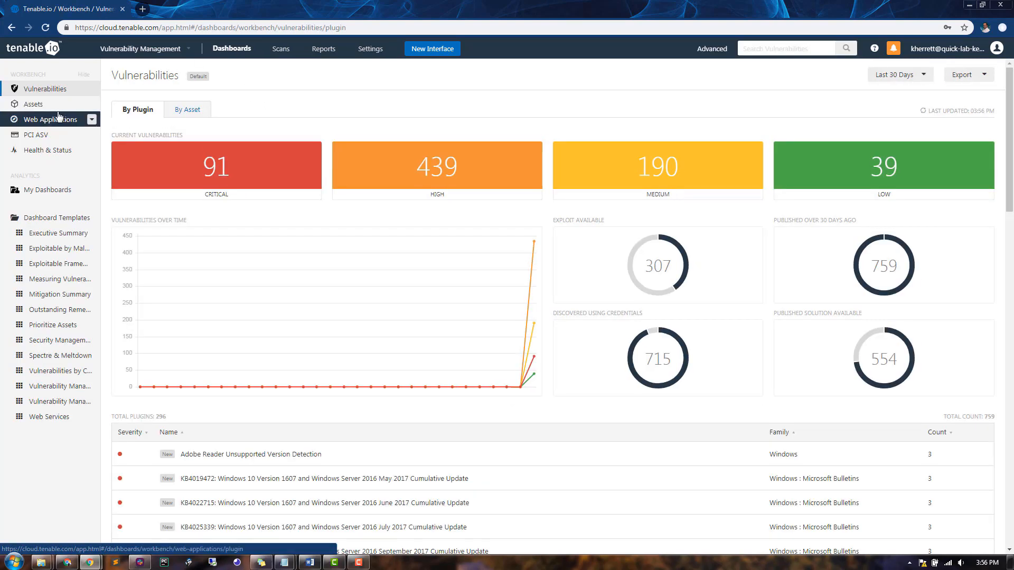
left_click(32, 104)
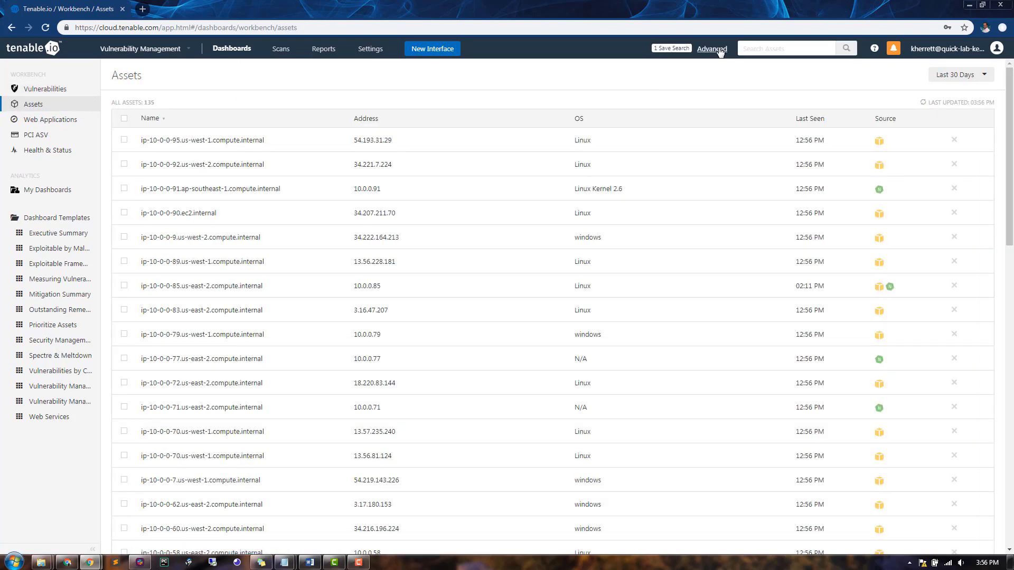
Change the advanced search rule to Operating Systems tag contains Windows
left_click(712, 48)
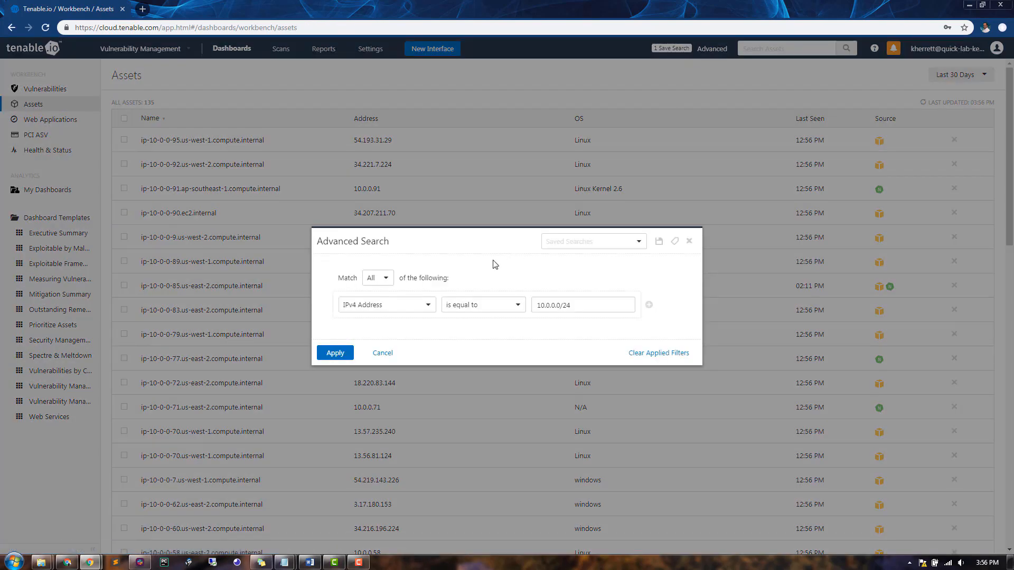
left_click(385, 305)
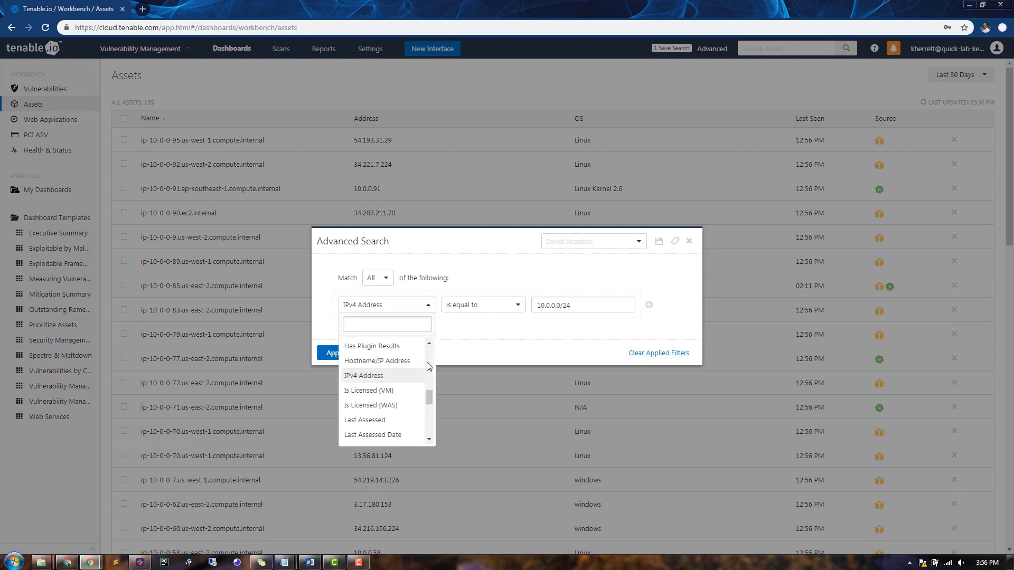
scroll("down", 3)
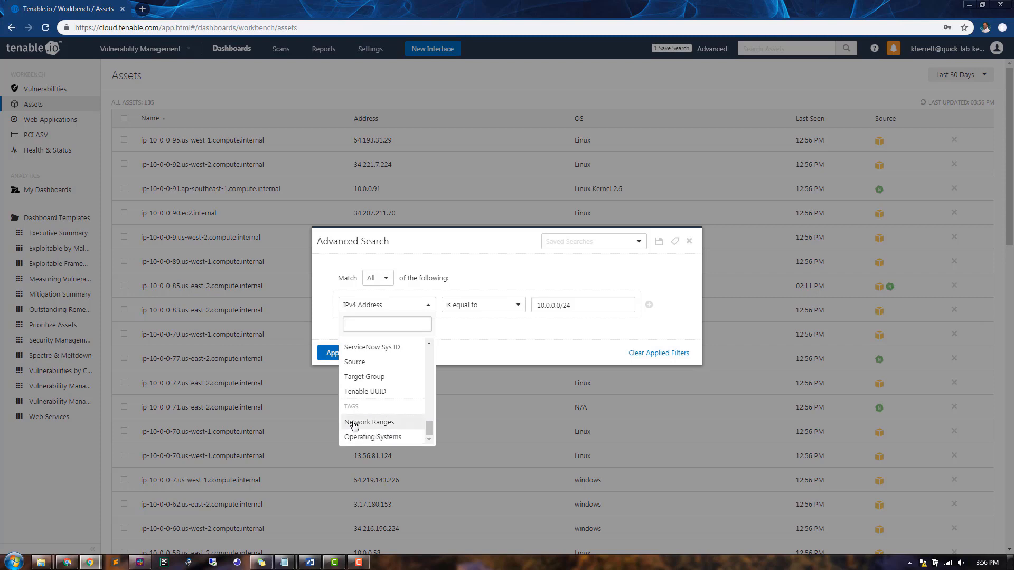
mouse_move(368, 440)
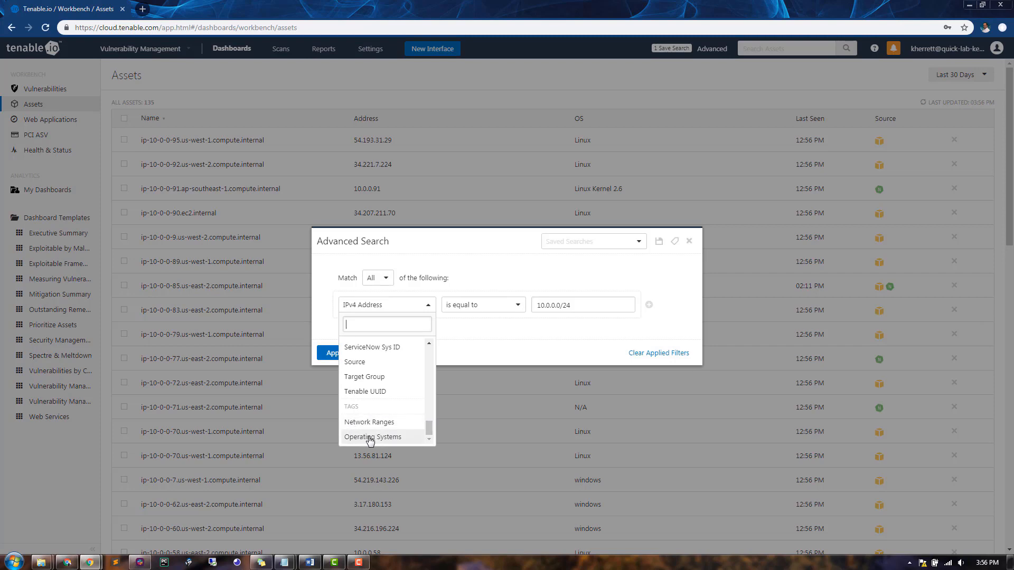
left_click(374, 437)
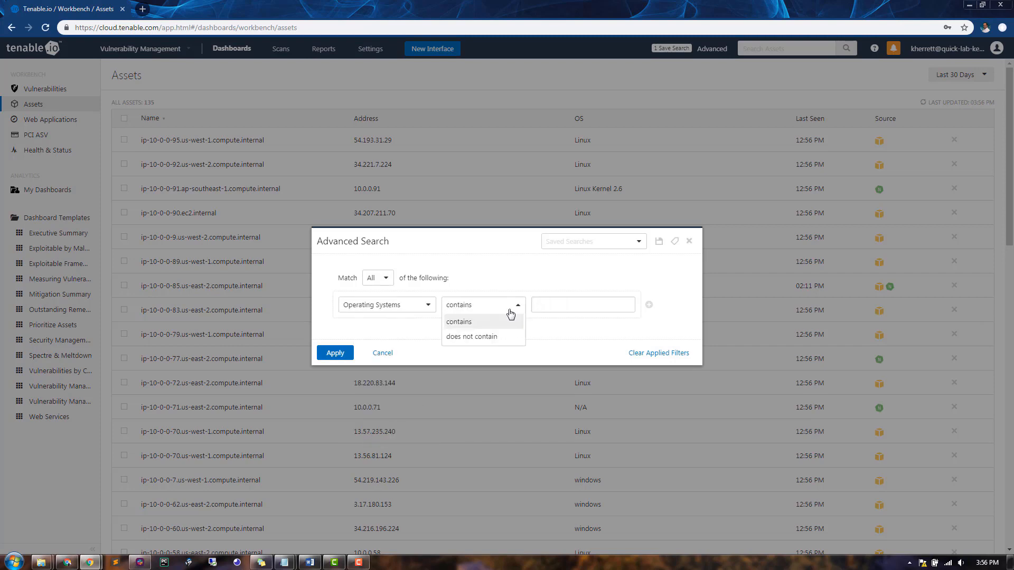
left_click(581, 305)
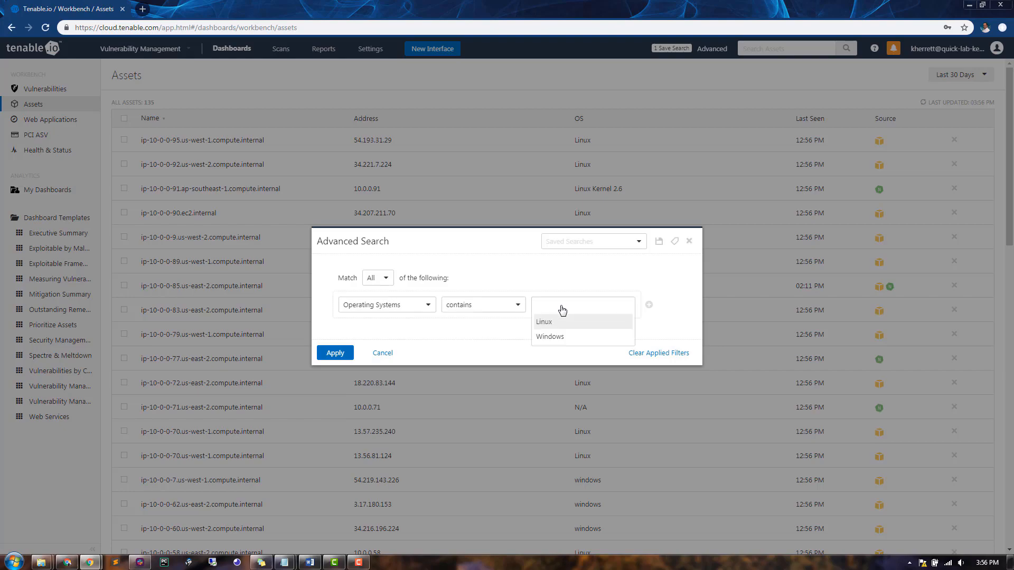
left_click(549, 336)
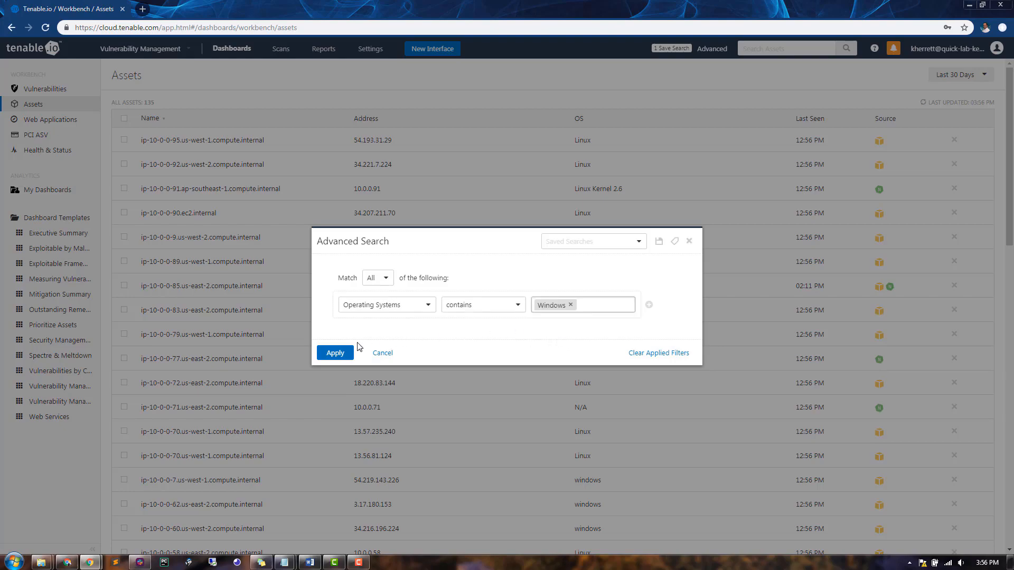